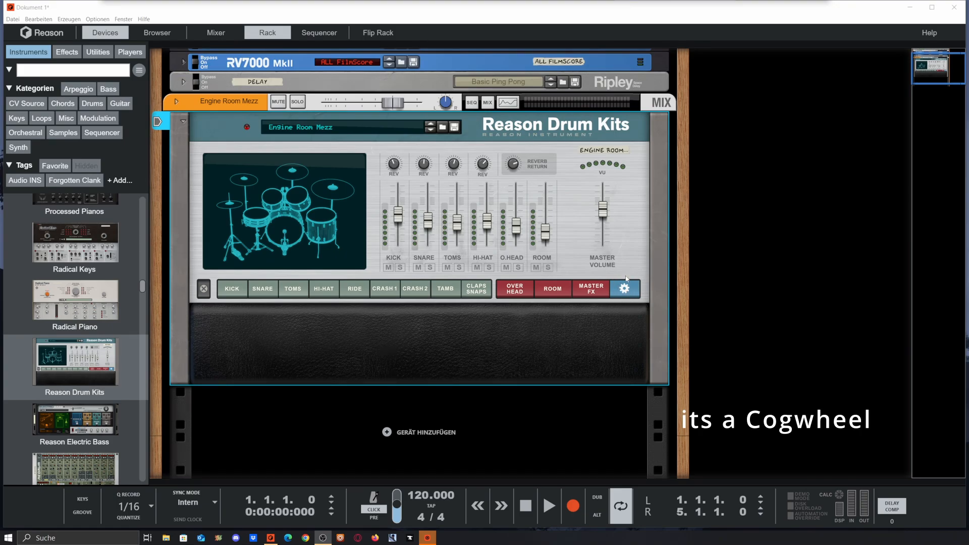
Open the Drum Kits settings to show the Original key map and randomize values
left_click(625, 288)
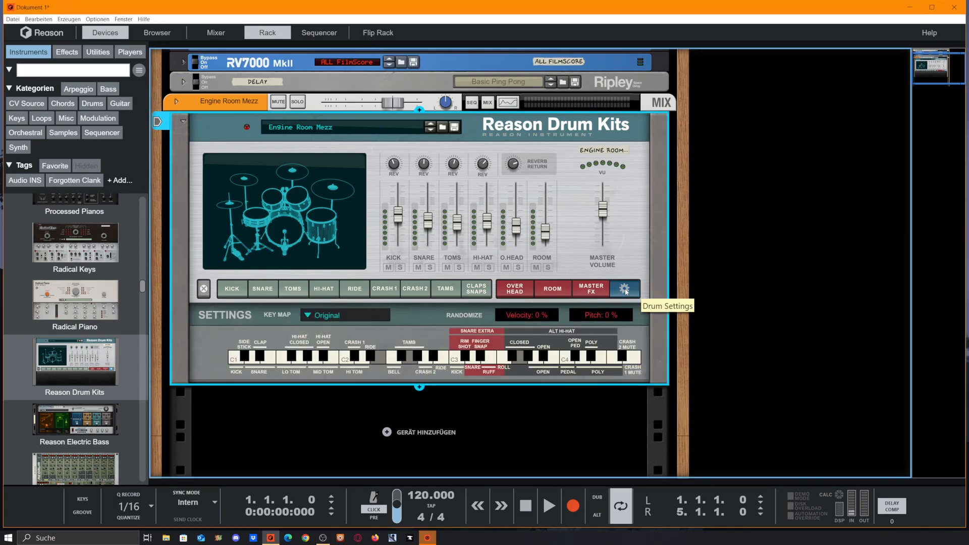
mouse_move(624, 287)
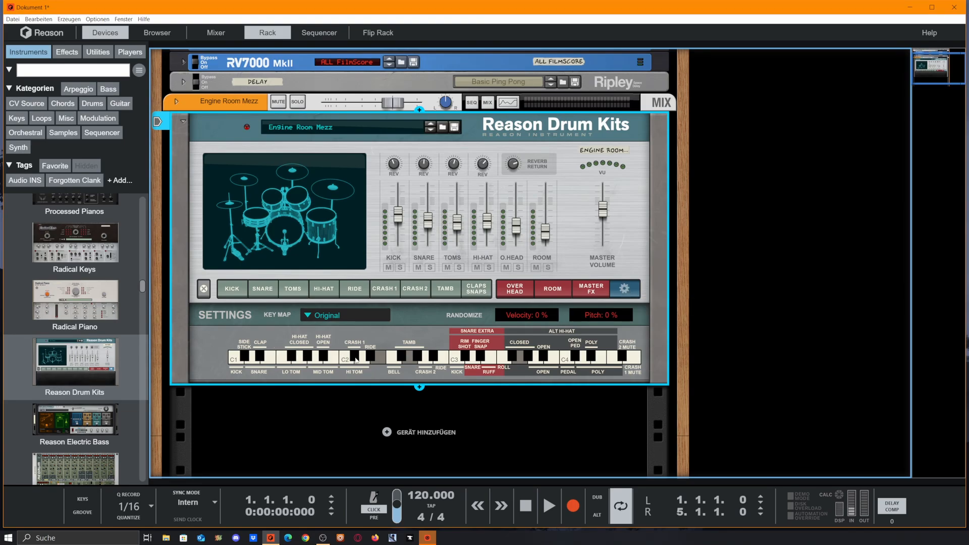
mouse_move(498, 360)
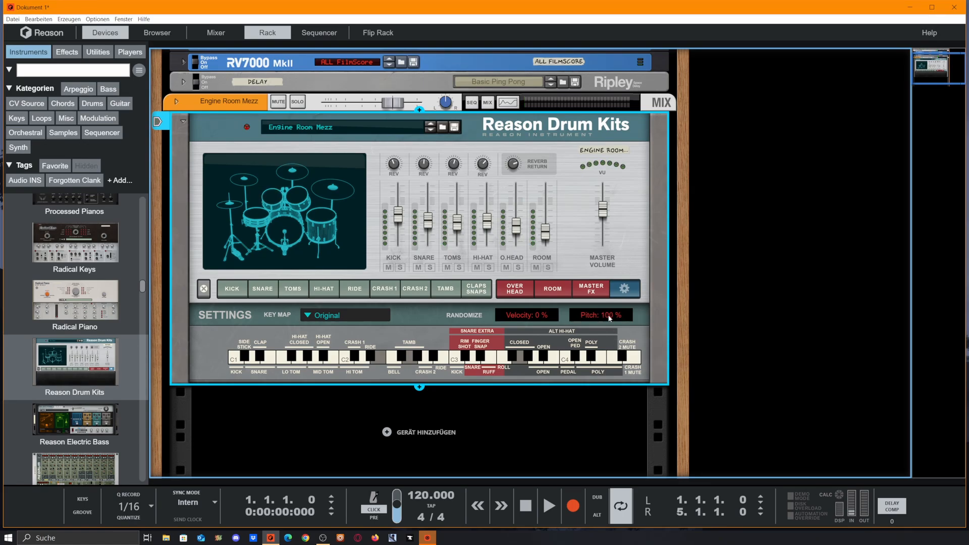
left_click(598, 315)
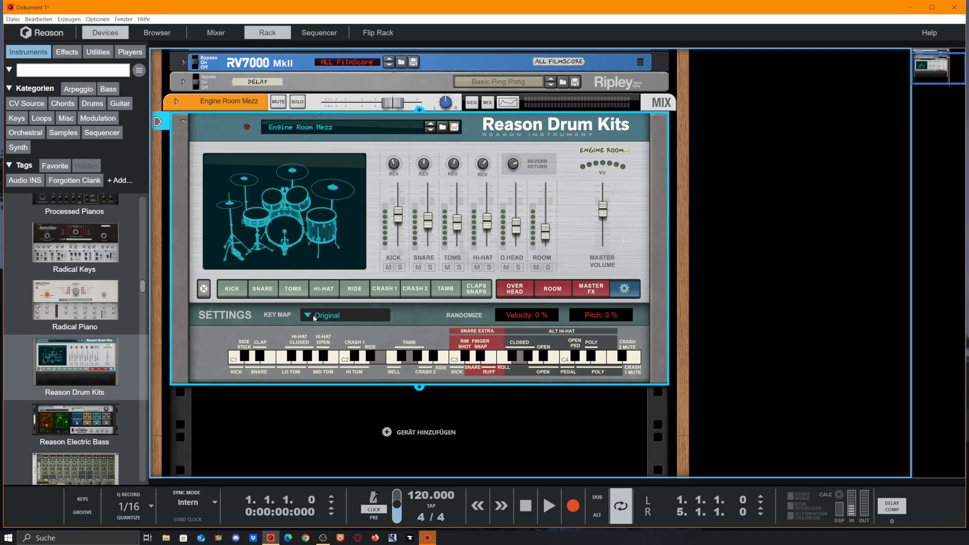
left_click(344, 315)
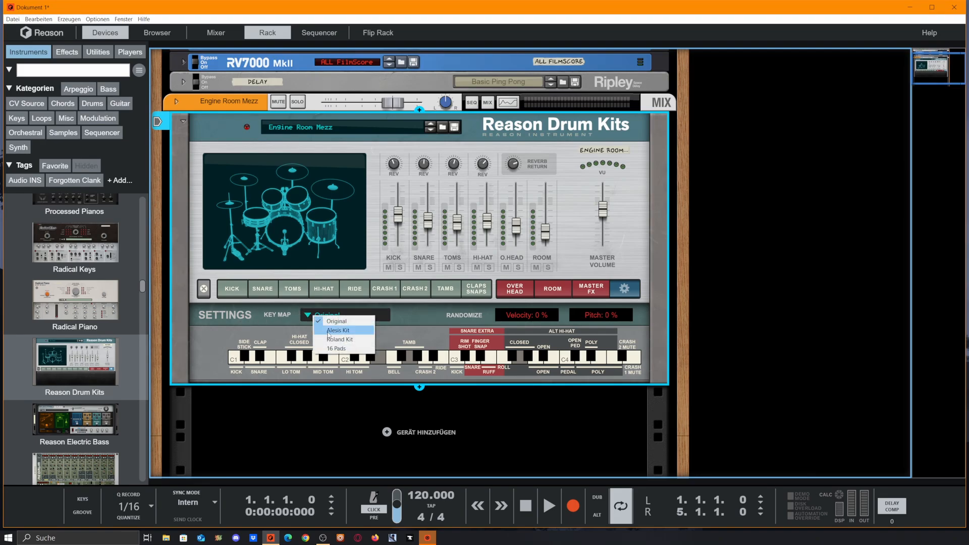
left_click(337, 331)
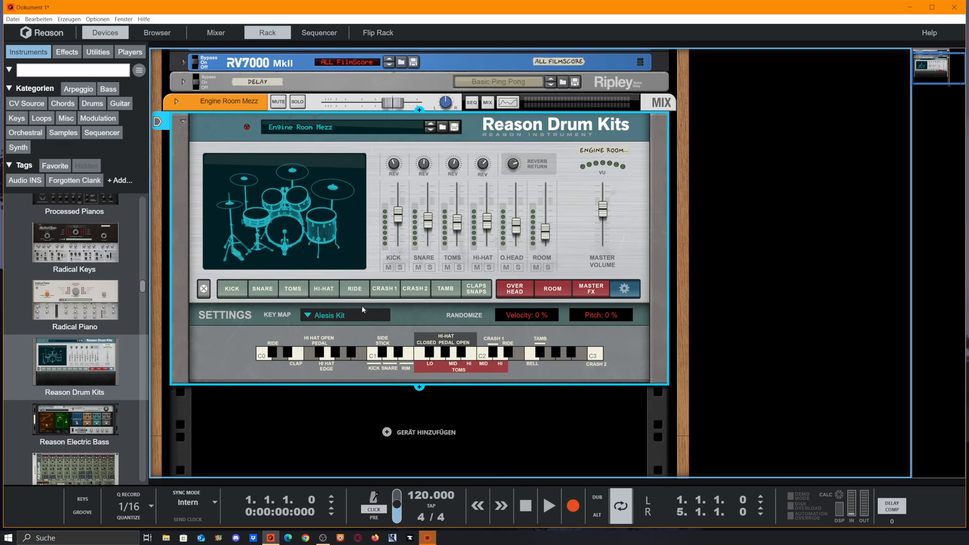
mouse_move(328, 316)
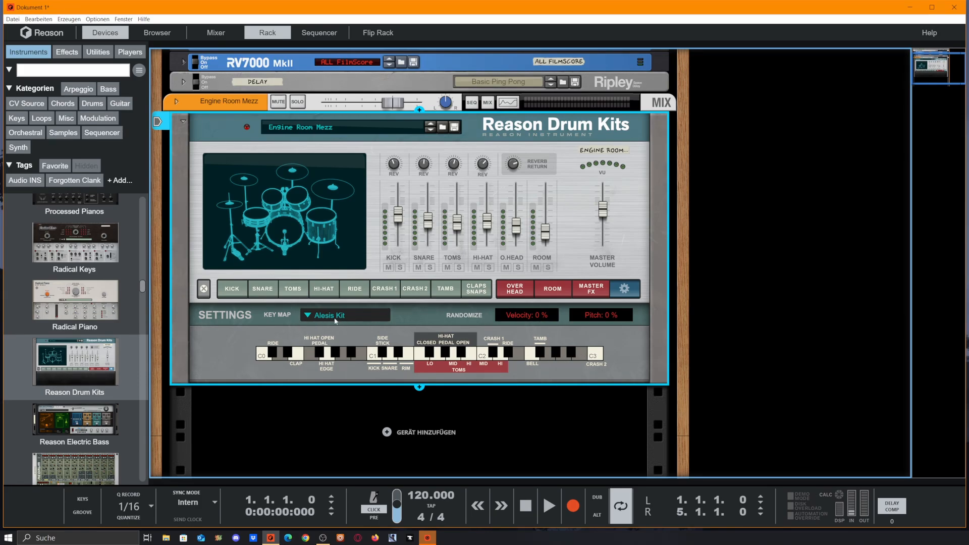
left_click(328, 315)
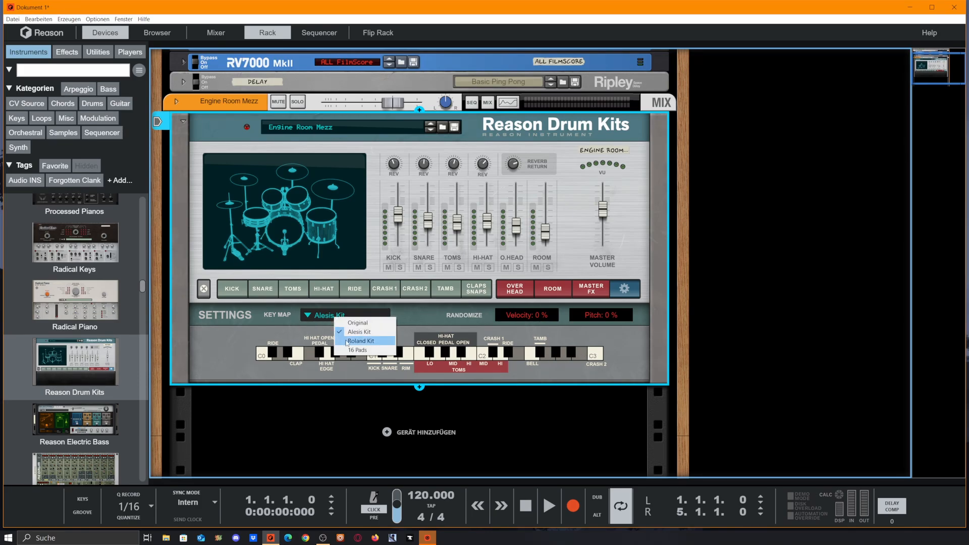
left_click(361, 341)
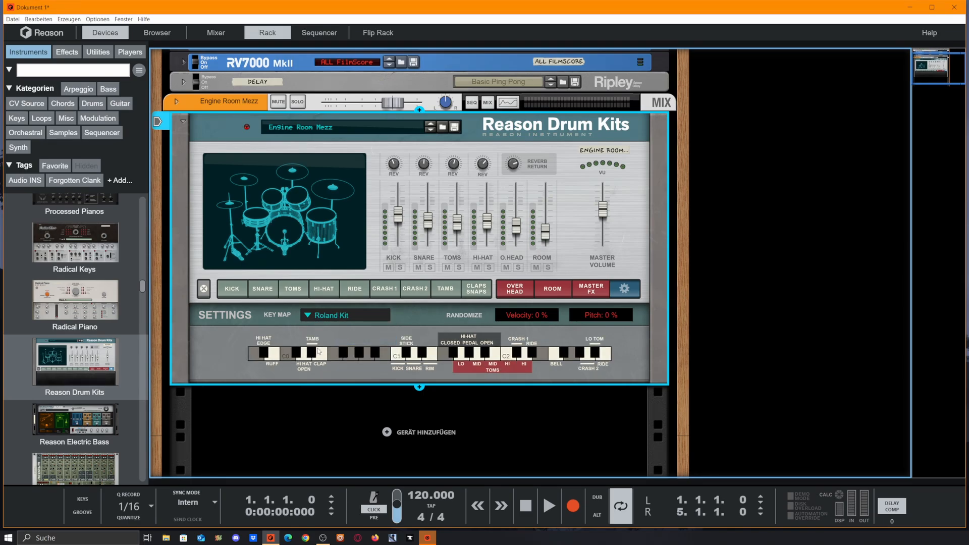
mouse_move(328, 318)
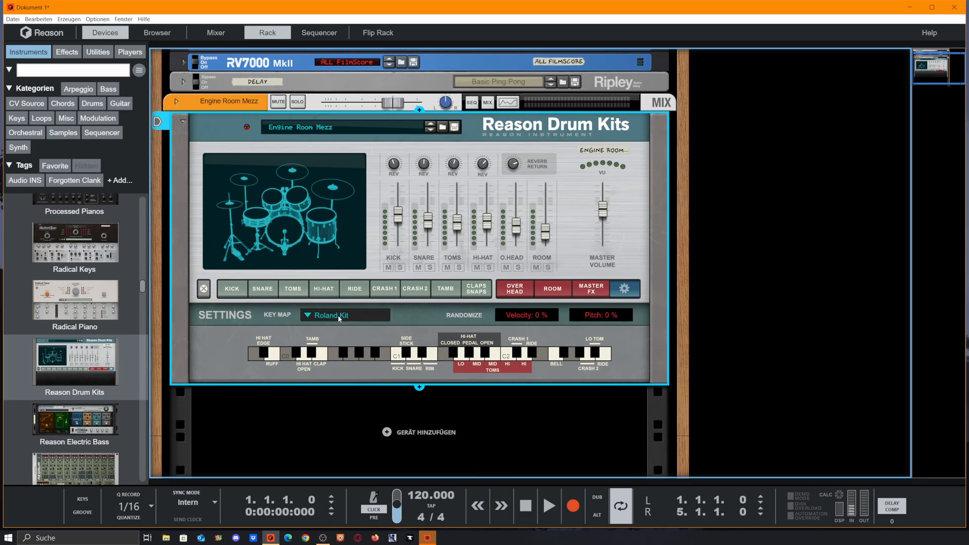
left_click(331, 315)
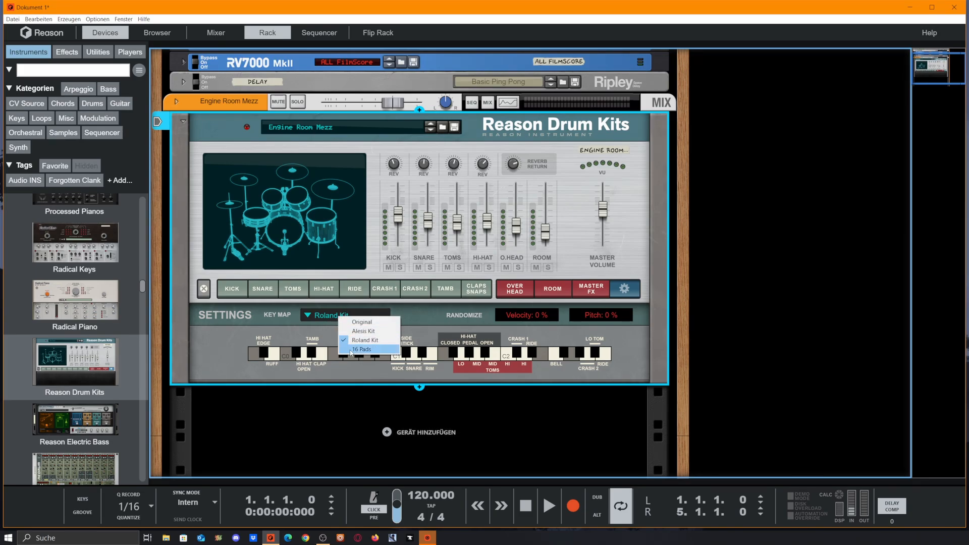
left_click(361, 349)
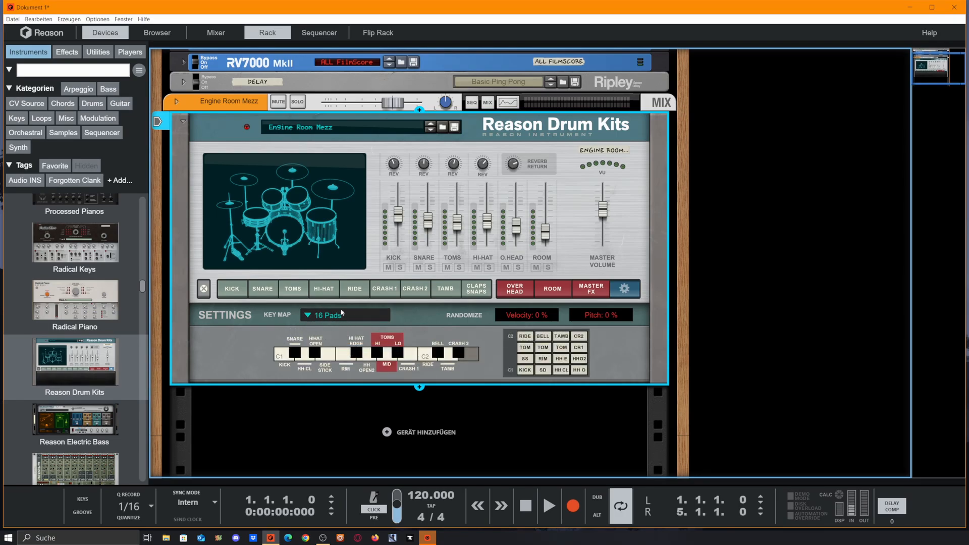
mouse_move(326, 354)
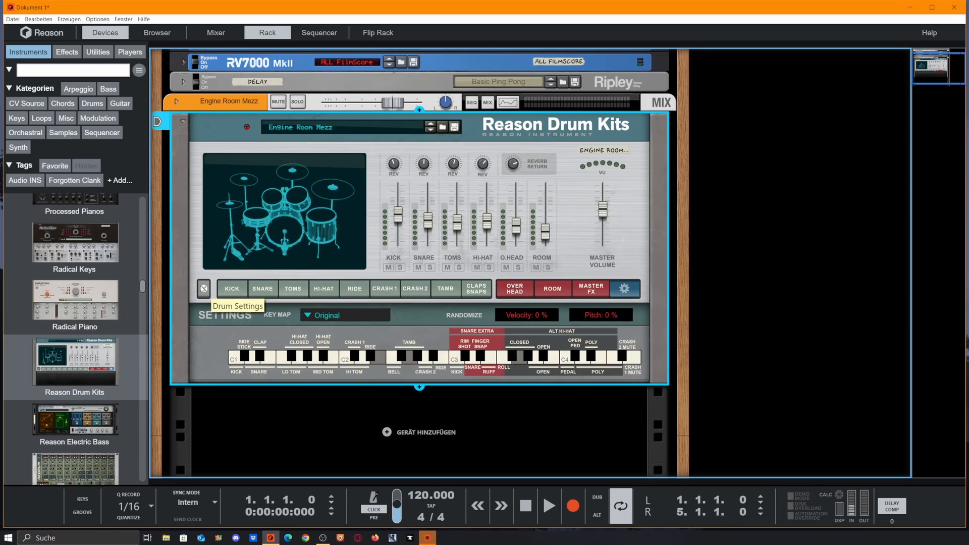
Hide the Drum Kits settings section, leaving the mixer and drum piece row
left_click(203, 289)
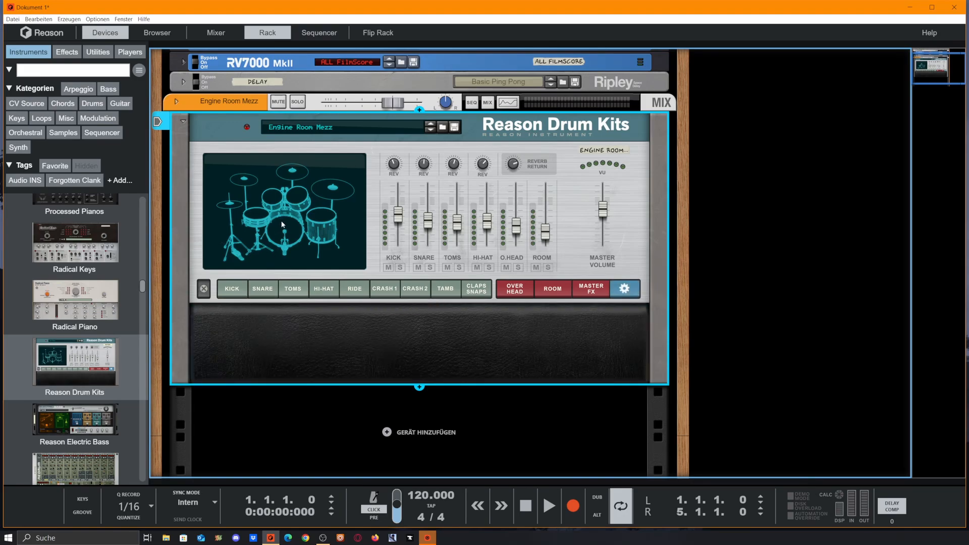
mouse_move(288, 226)
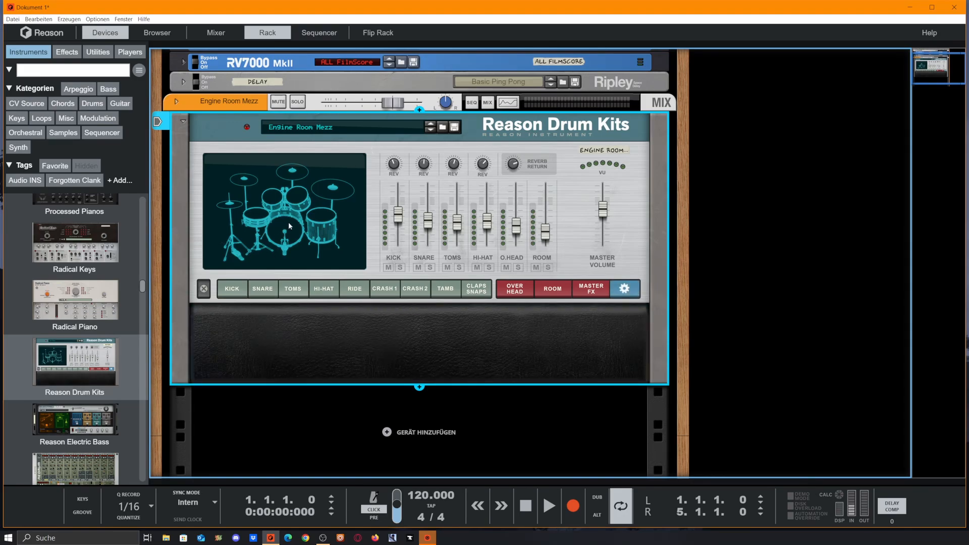
mouse_move(291, 227)
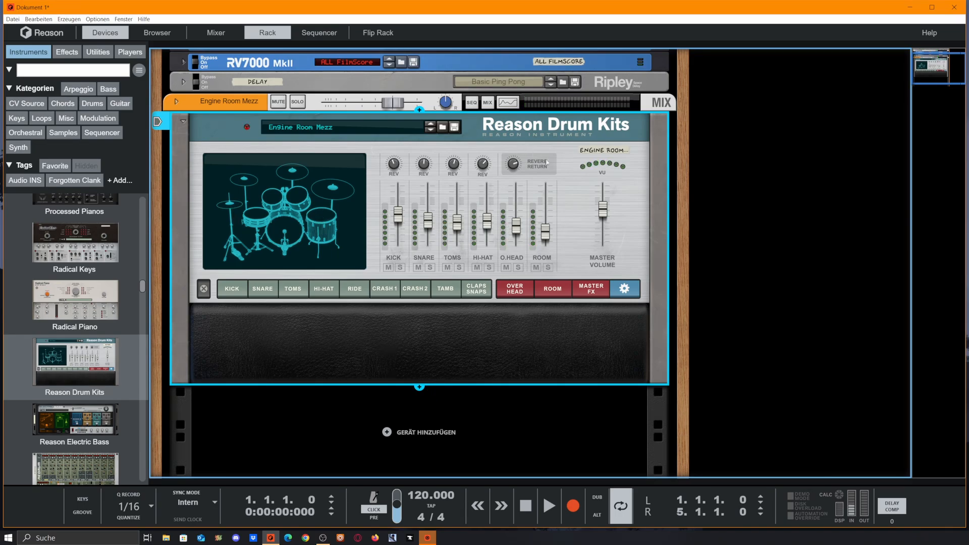
mouse_move(572, 163)
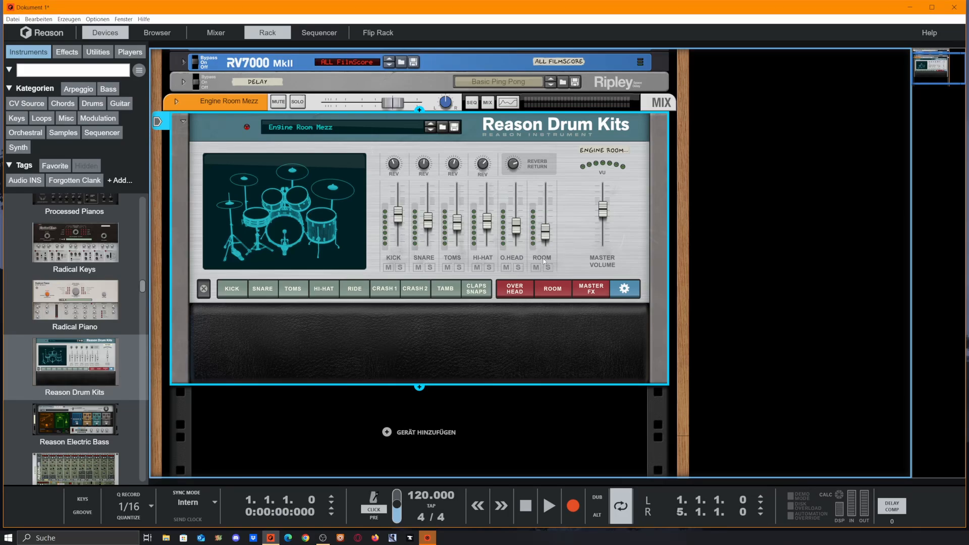
mouse_move(394, 182)
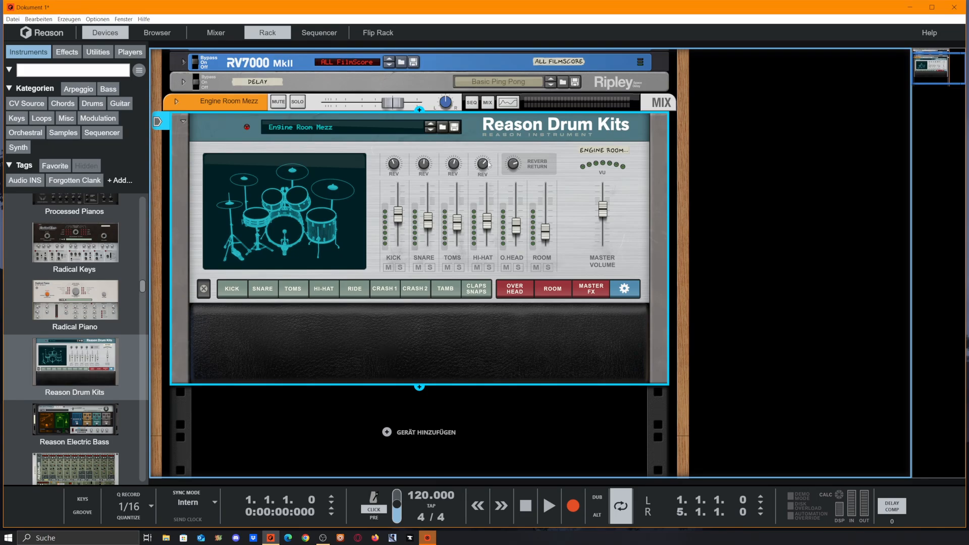
mouse_move(491, 164)
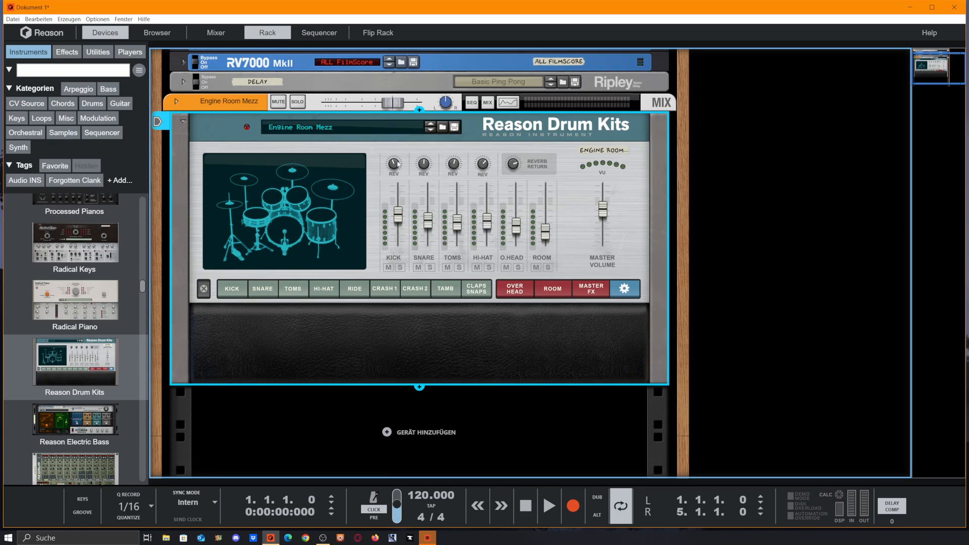
mouse_move(509, 166)
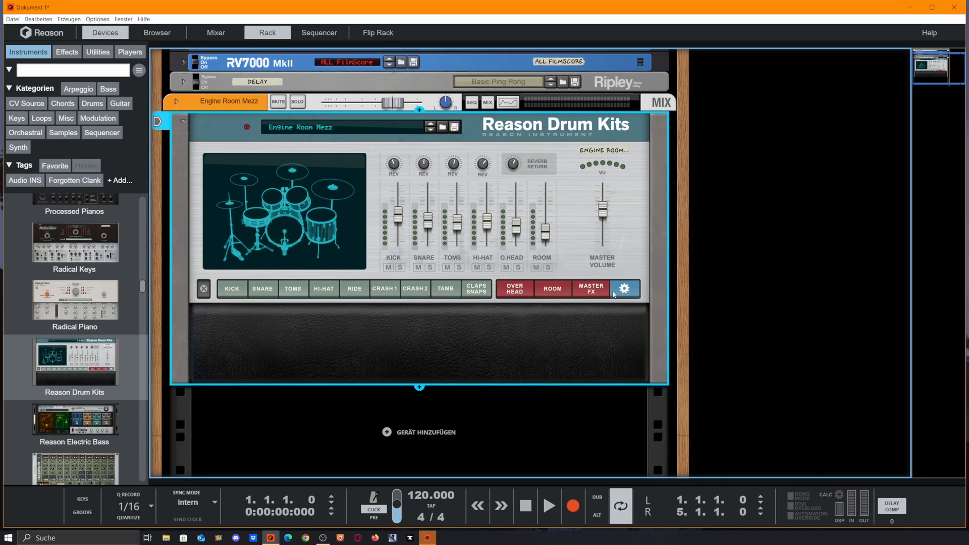
Show Master FX and set the reverb to Slapbacks after trying Thick Stage and Cathedral
left_click(590, 289)
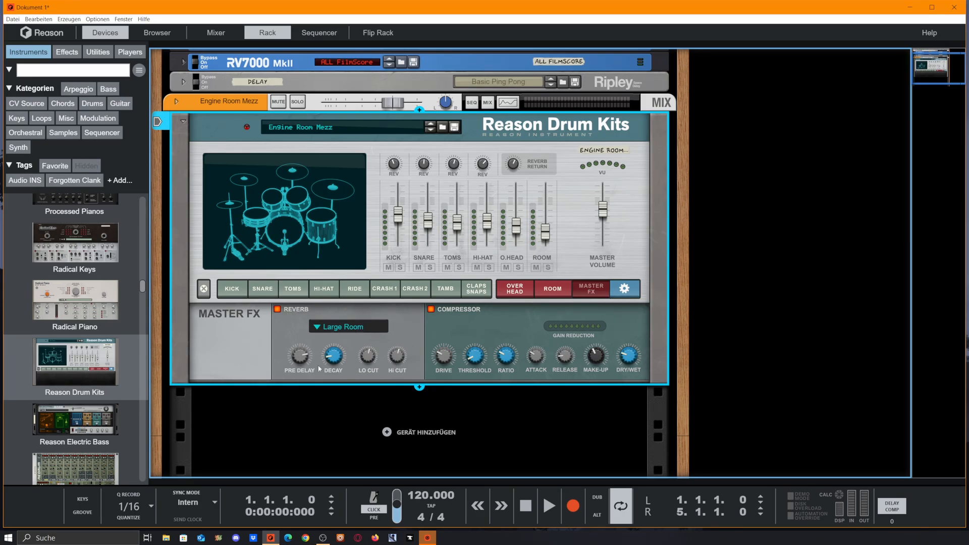
mouse_move(274, 370)
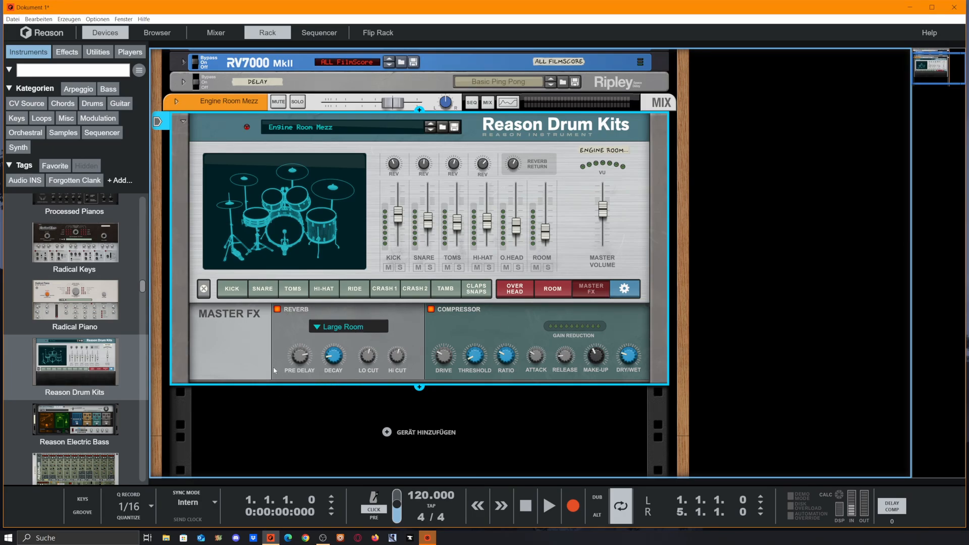
left_click(344, 327)
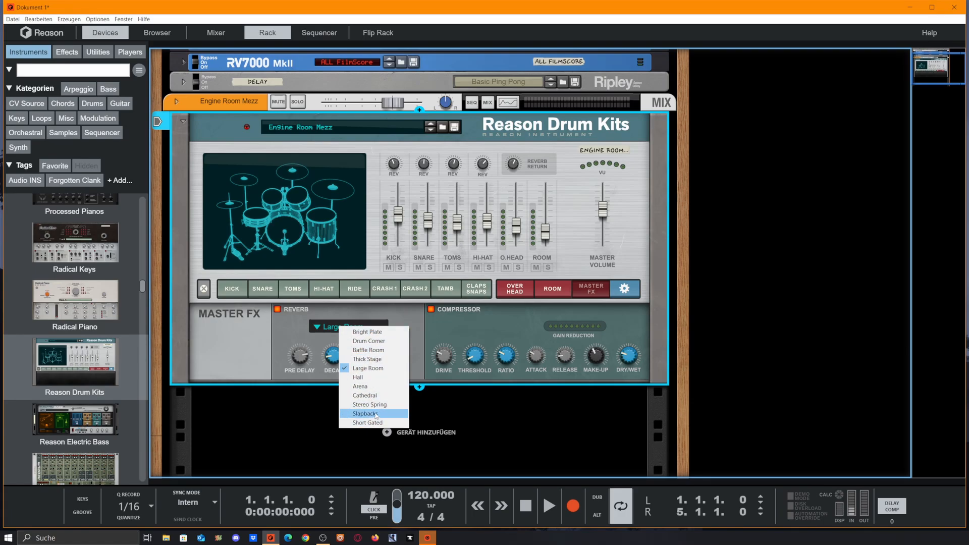
left_click(367, 359)
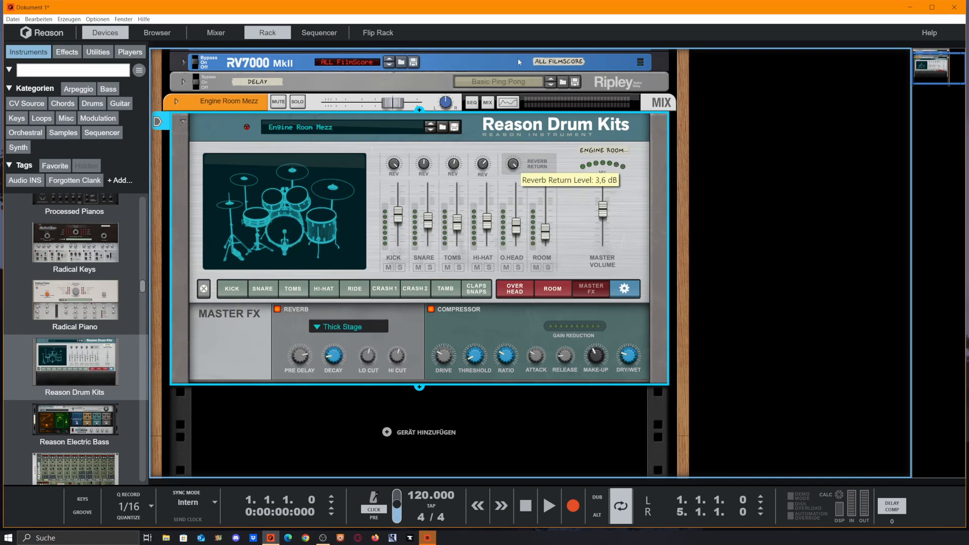
left_click(348, 327)
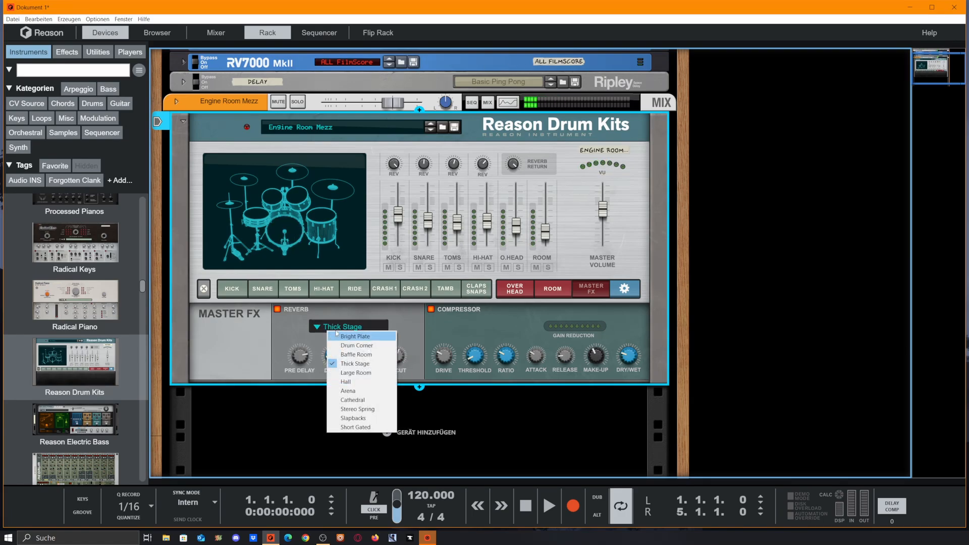
left_click(353, 399)
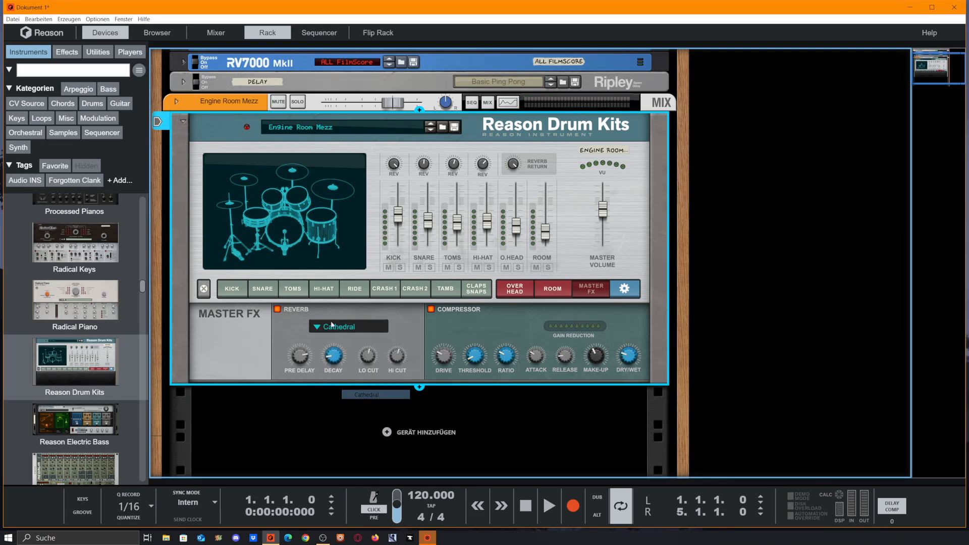
left_click(347, 326)
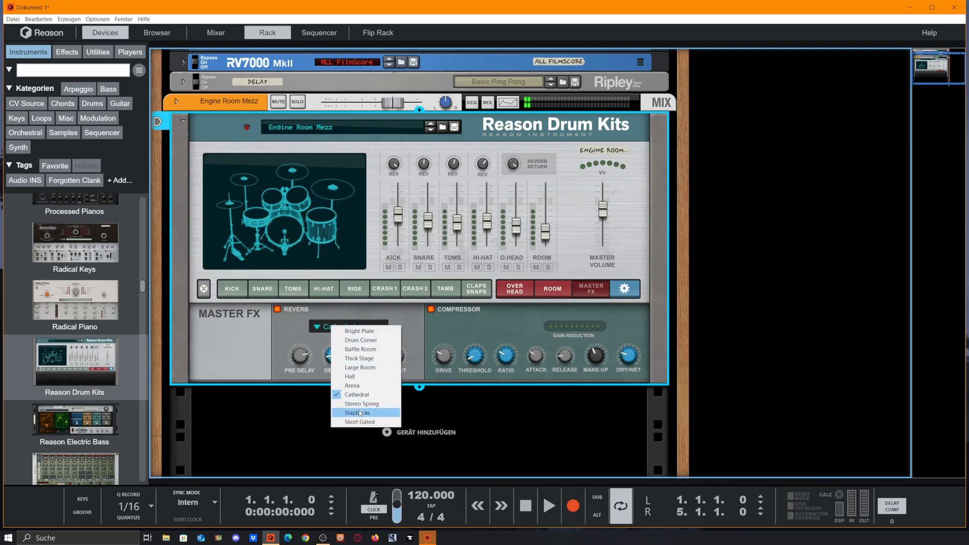
left_click(357, 413)
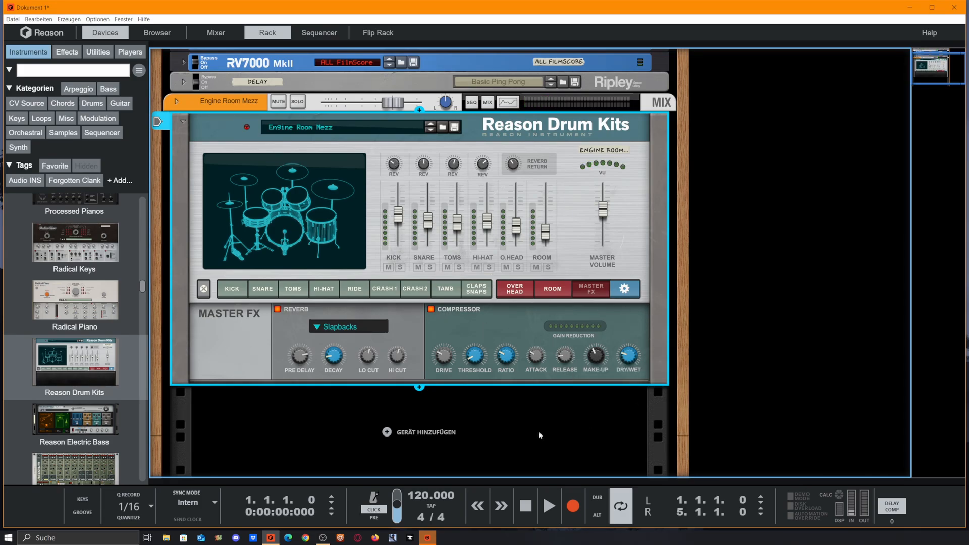
mouse_move(594, 414)
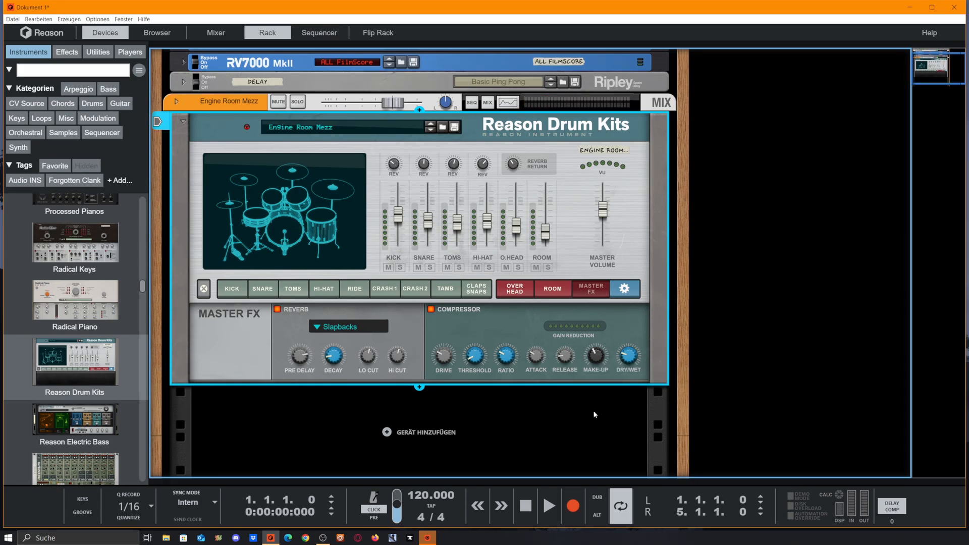
mouse_move(479, 379)
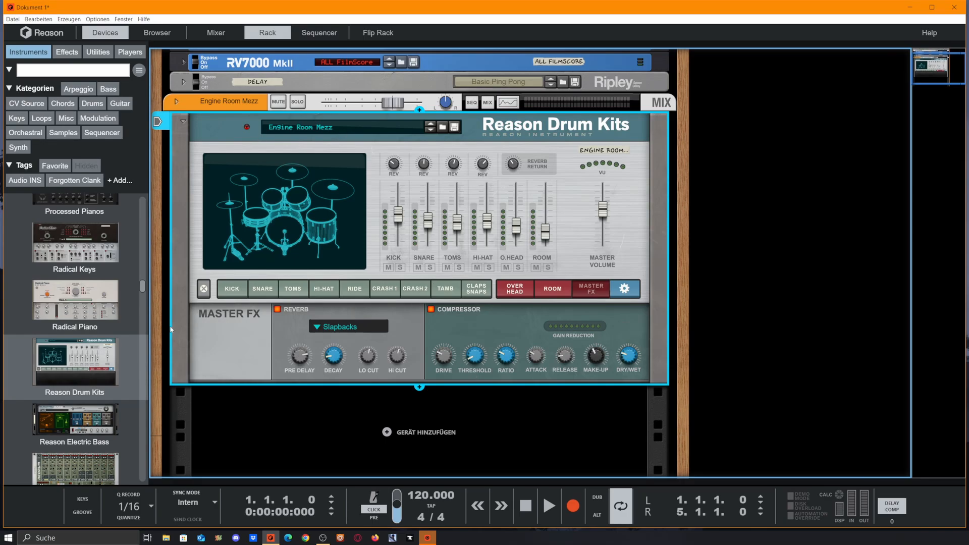
Show the kick drum settings and switch its model to Y9k22 No Snares
left_click(231, 289)
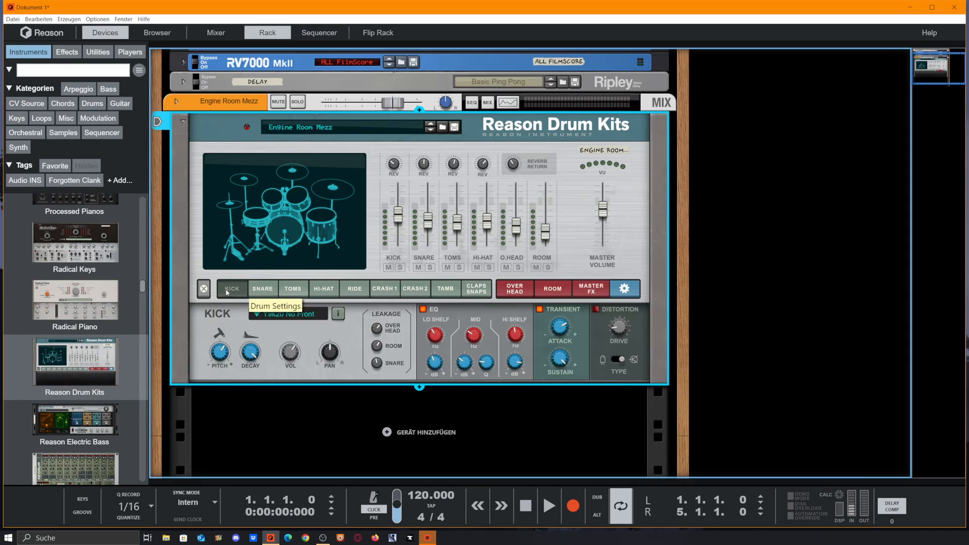
left_click(284, 314)
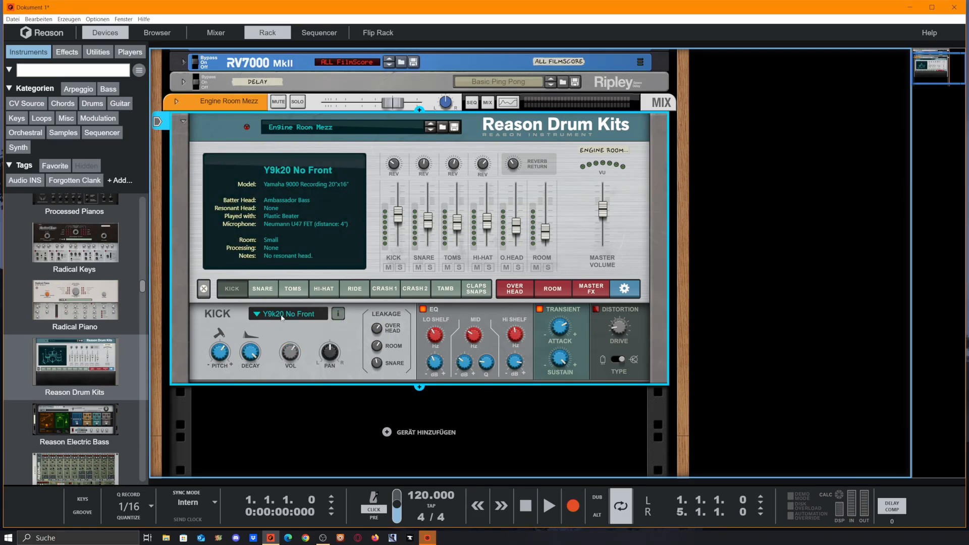
left_click(288, 314)
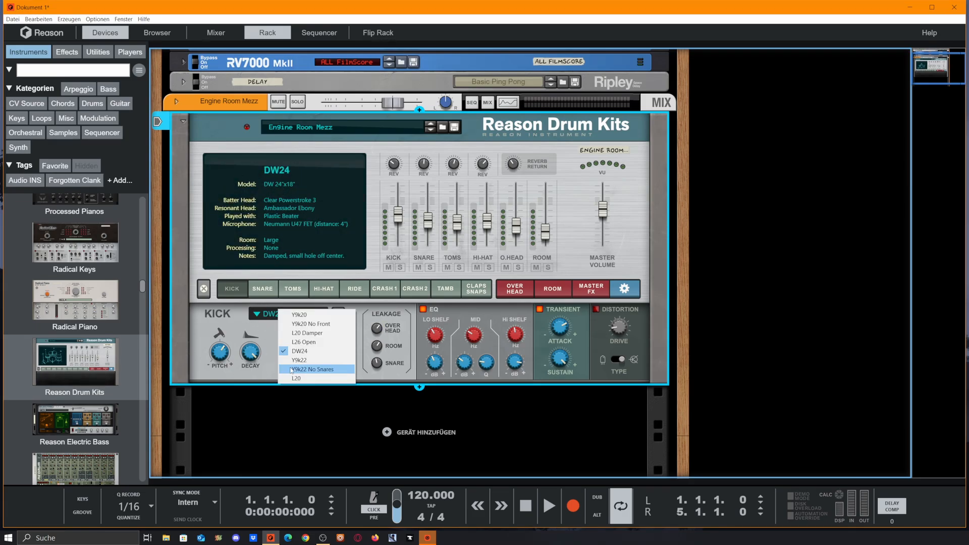
left_click(311, 369)
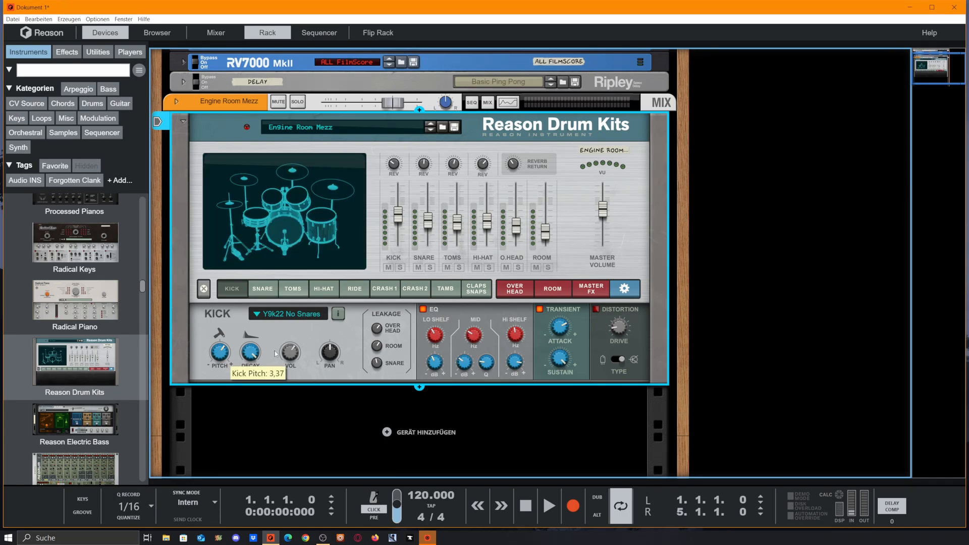
mouse_move(250, 357)
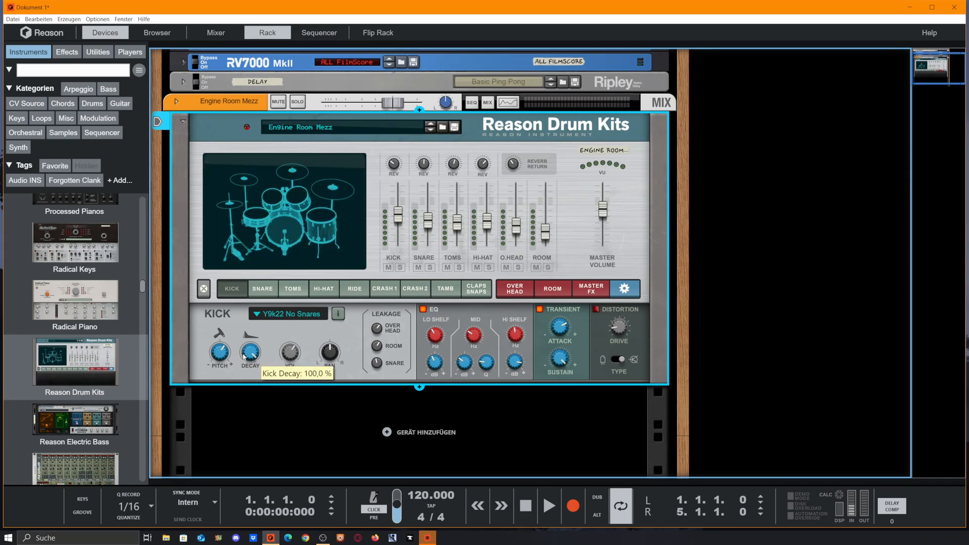
mouse_move(328, 353)
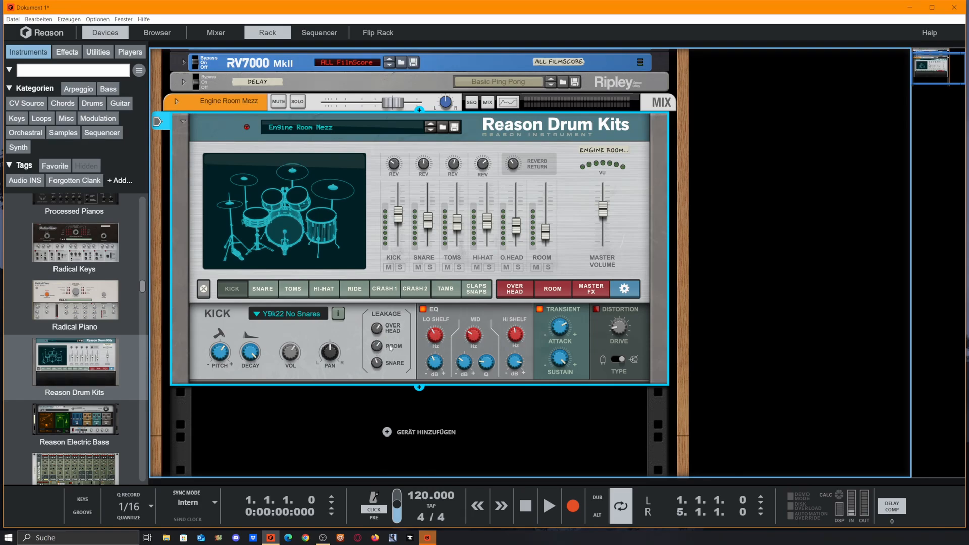
mouse_move(364, 369)
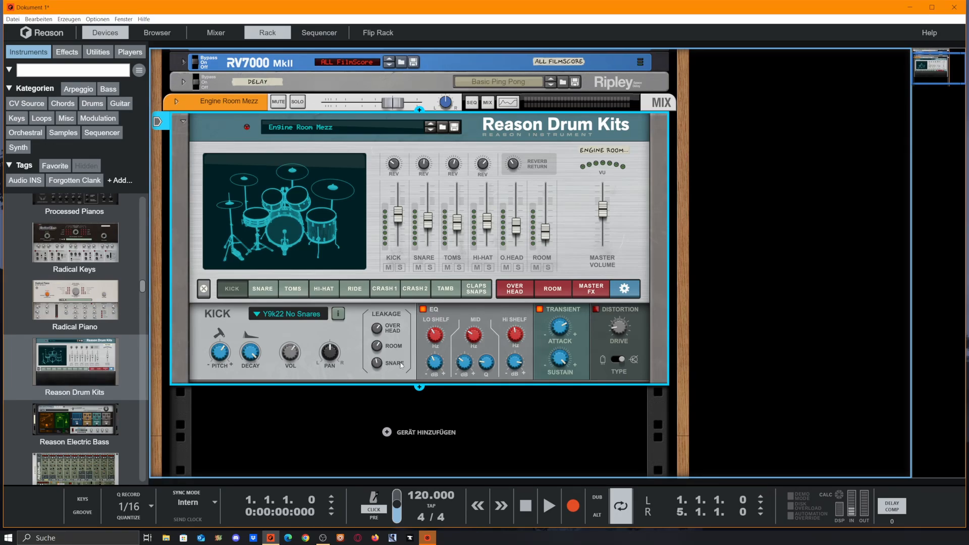
mouse_move(413, 381)
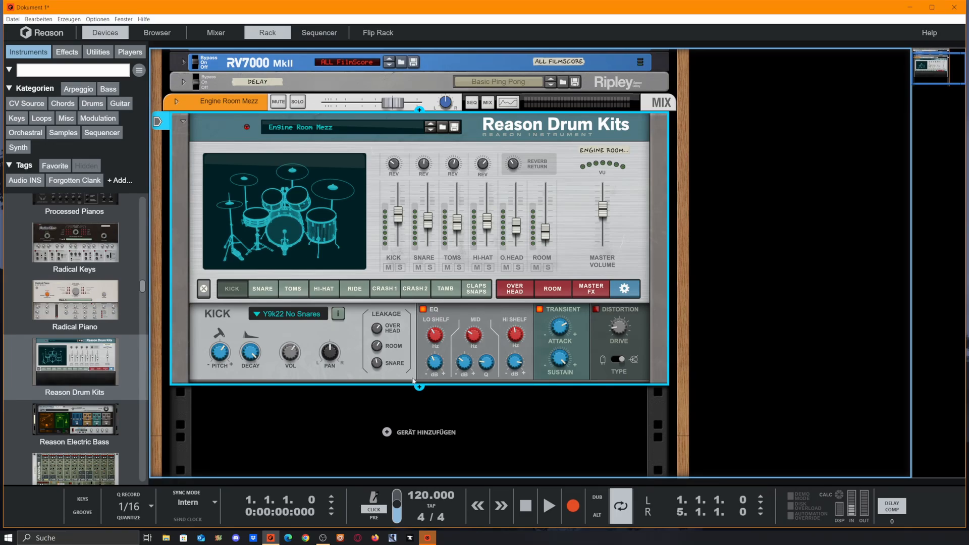
mouse_move(457, 356)
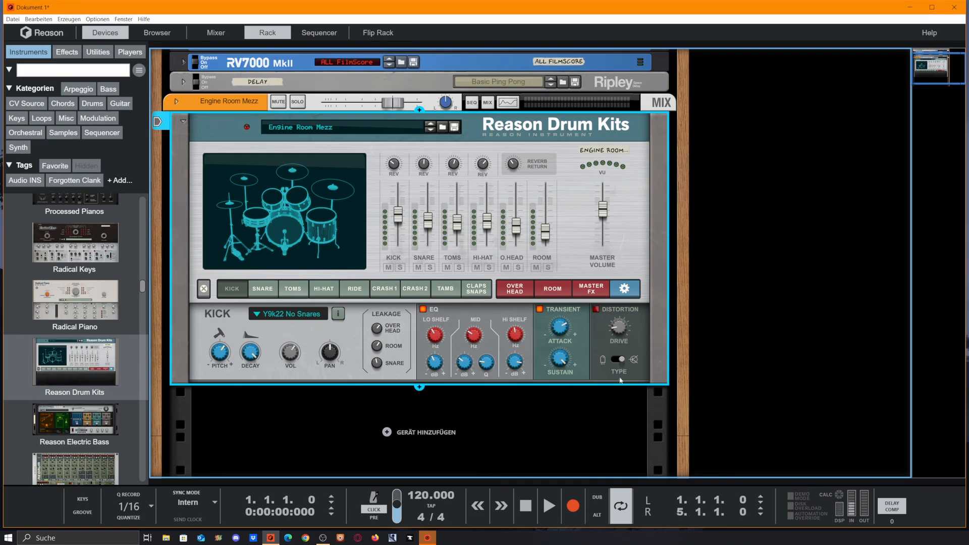
mouse_move(617, 361)
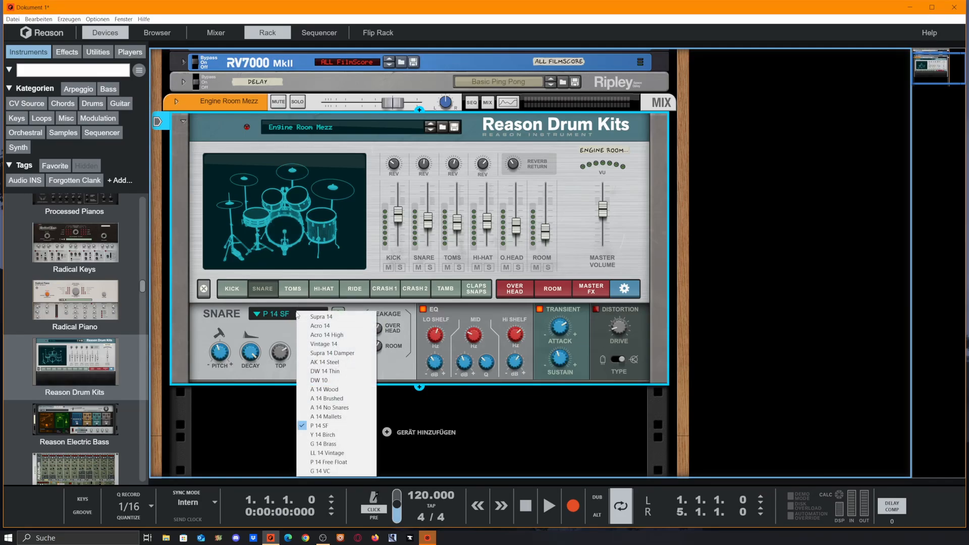
Choose the P 14 Free Float snare and raise its Top mic level
left_click(322, 435)
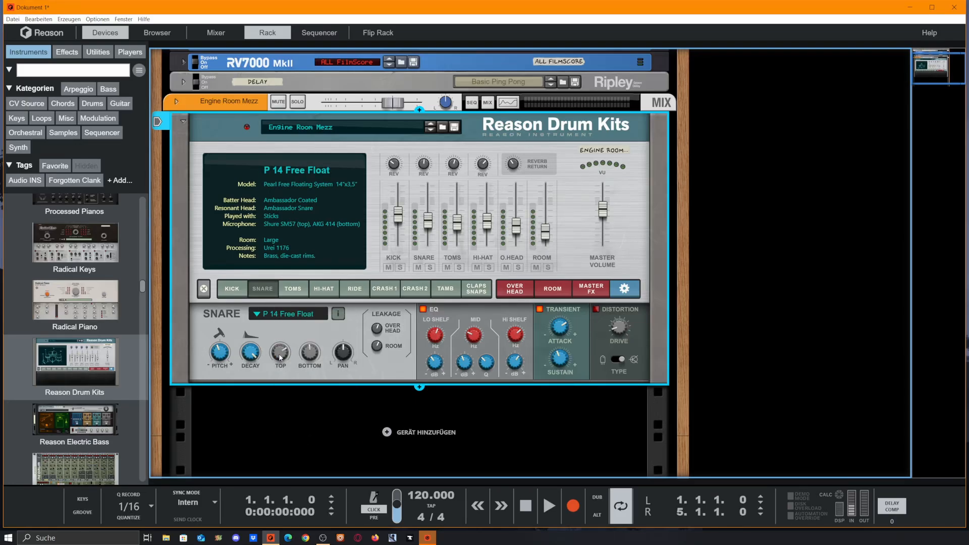
mouse_move(309, 354)
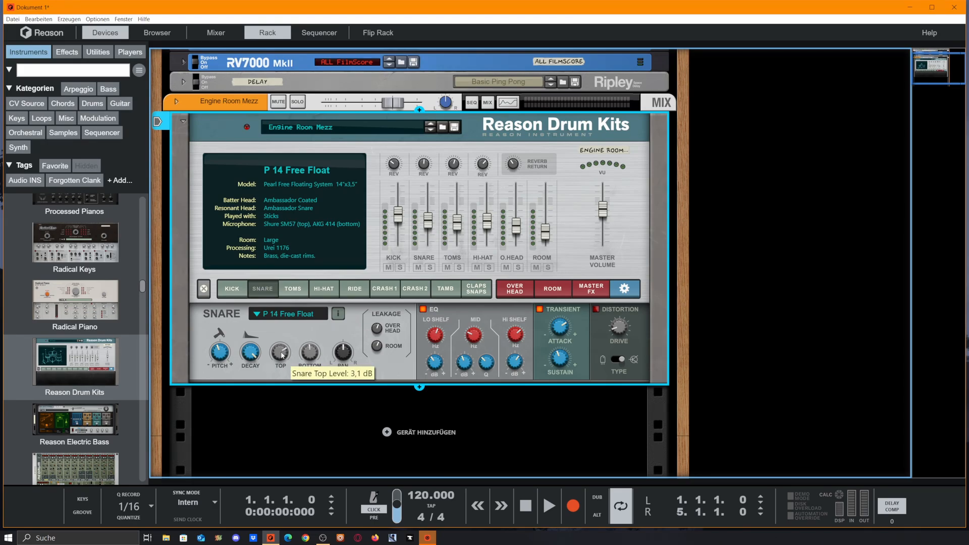
left_click_drag(279, 353, 279, 333)
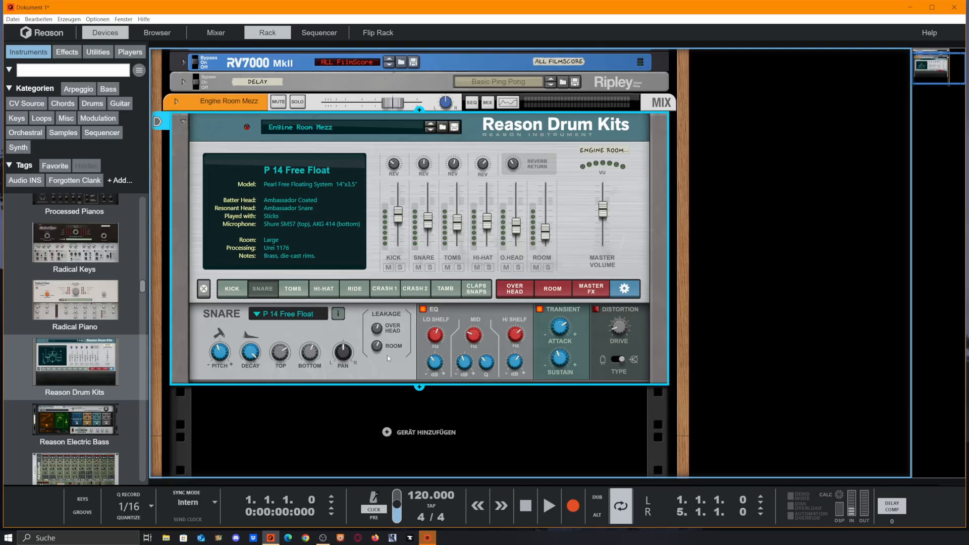
mouse_move(507, 312)
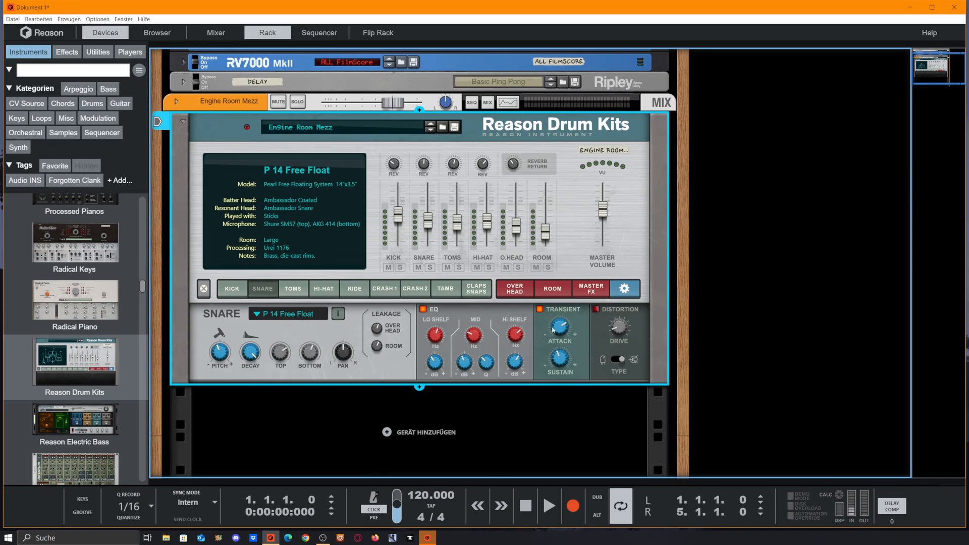
View the Toms, Hi-Hat, then Ride settings, ending on the AZ 22 Damper ride
left_click(293, 289)
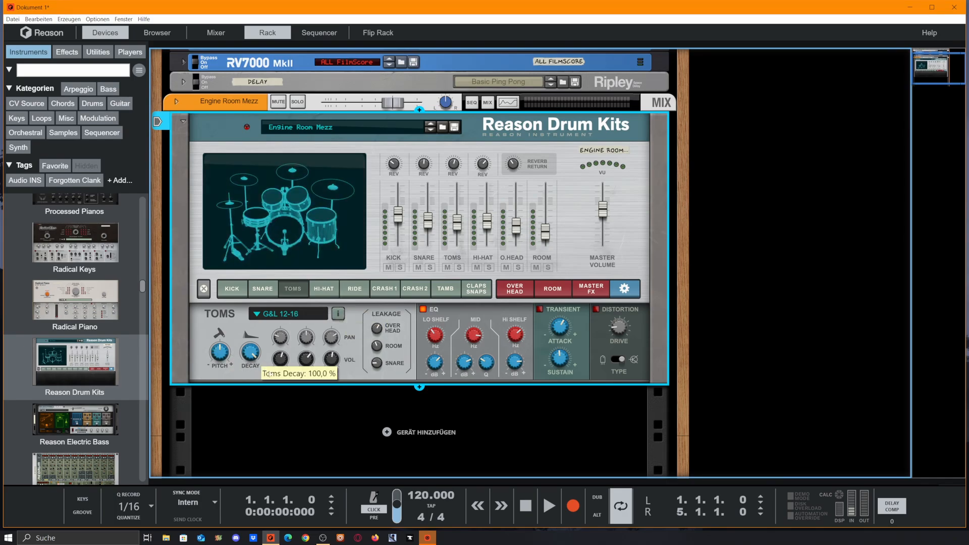
mouse_move(280, 360)
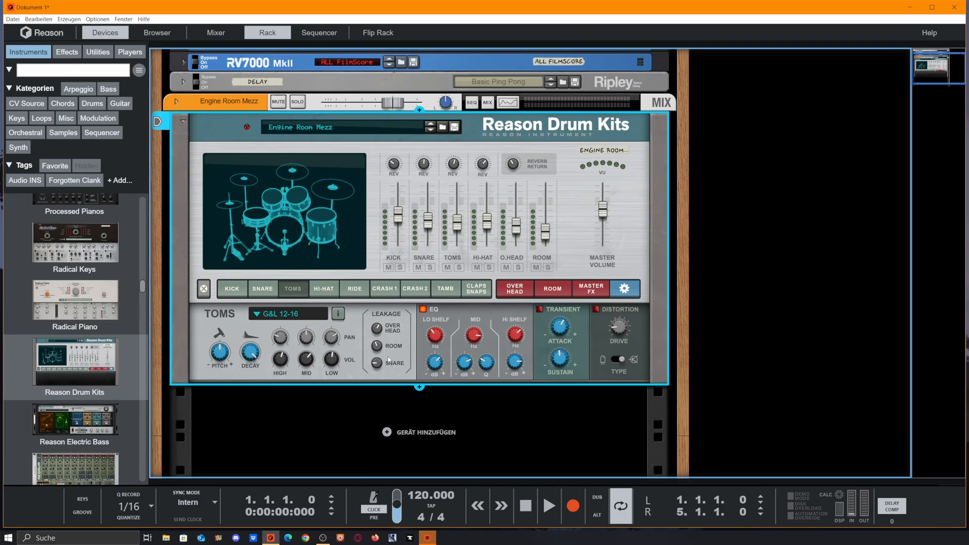
mouse_move(526, 323)
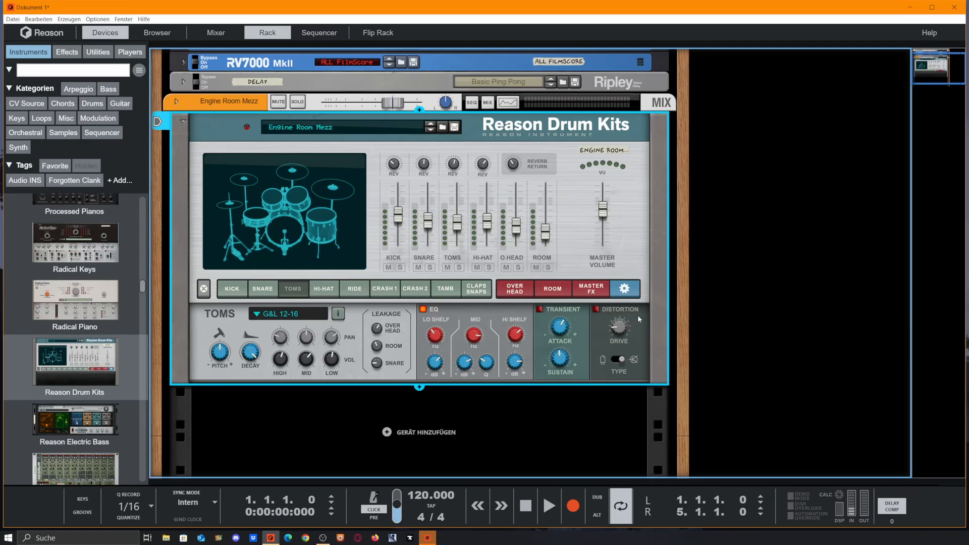
mouse_move(314, 290)
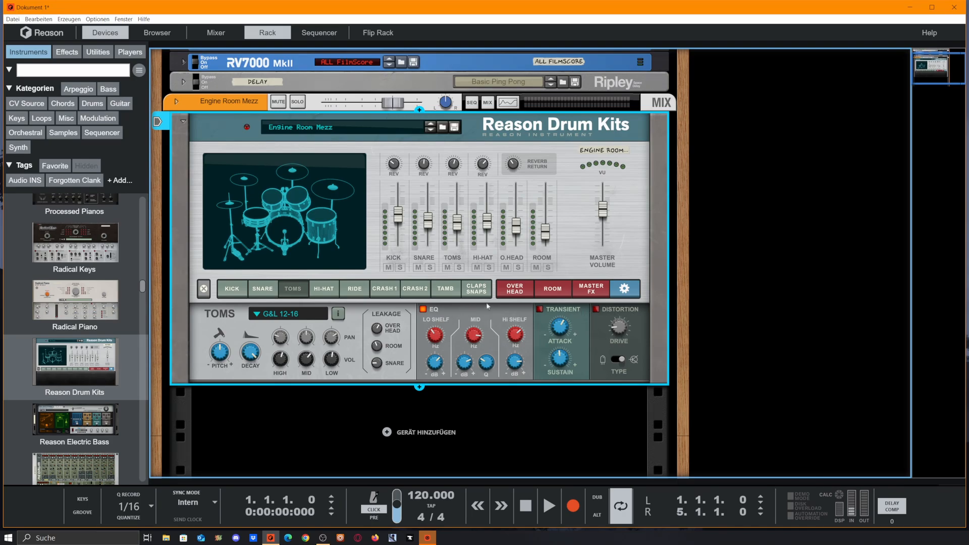
mouse_move(452, 326)
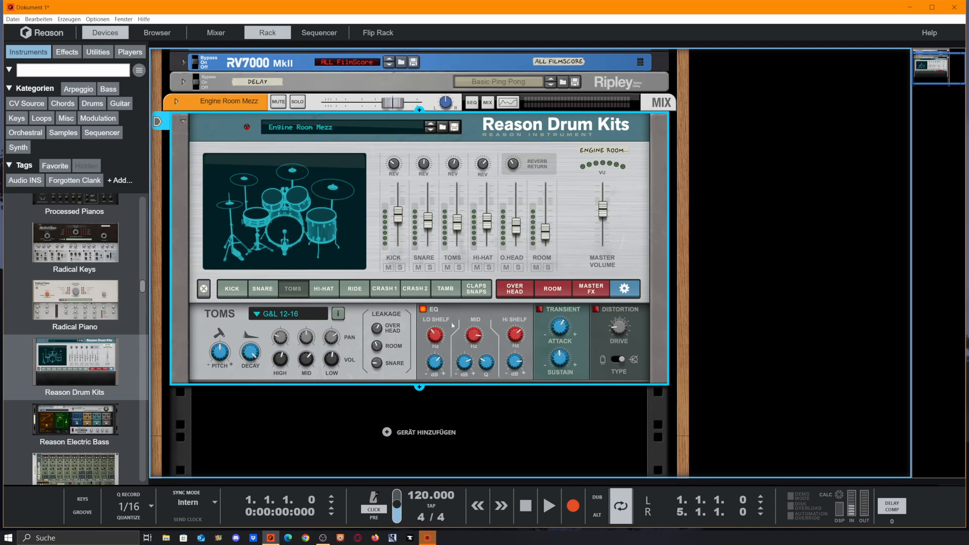
left_click(322, 288)
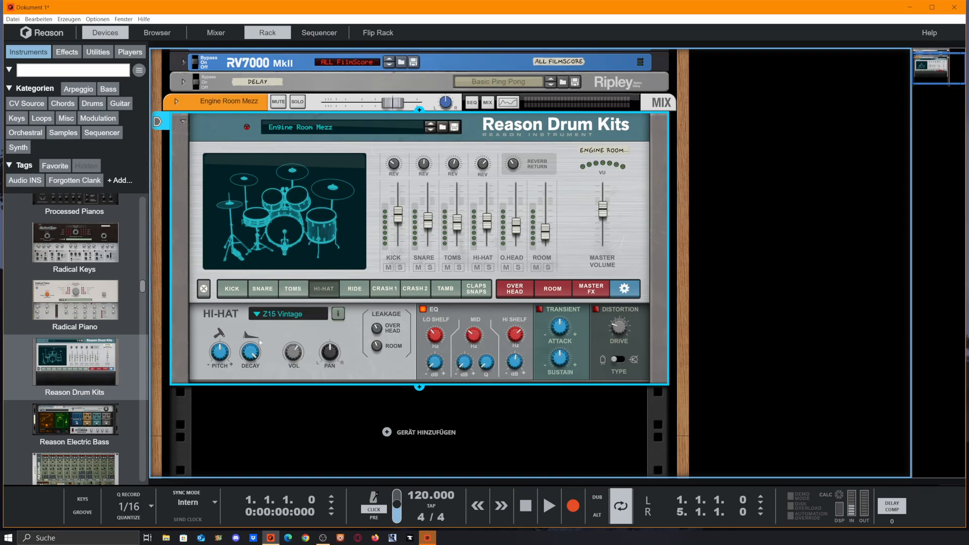
mouse_move(331, 357)
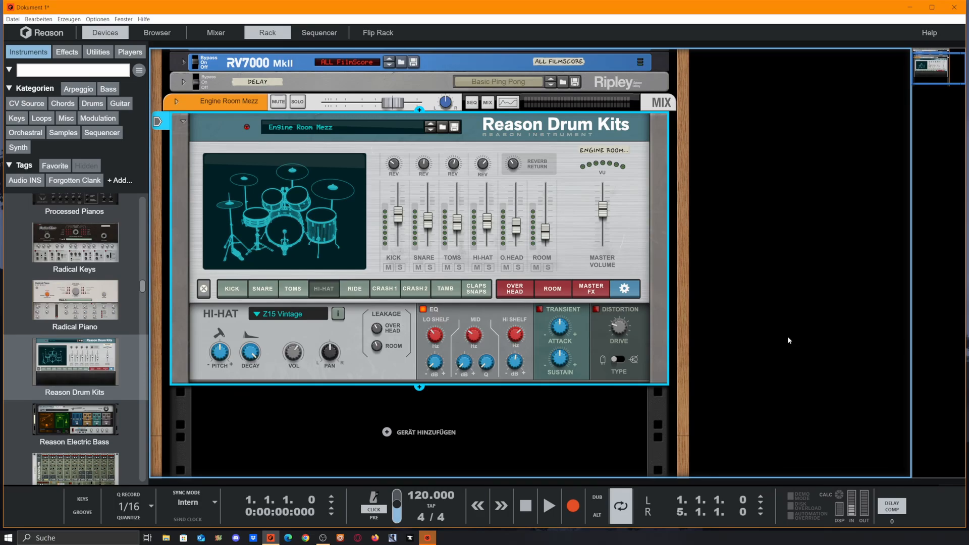
left_click(355, 289)
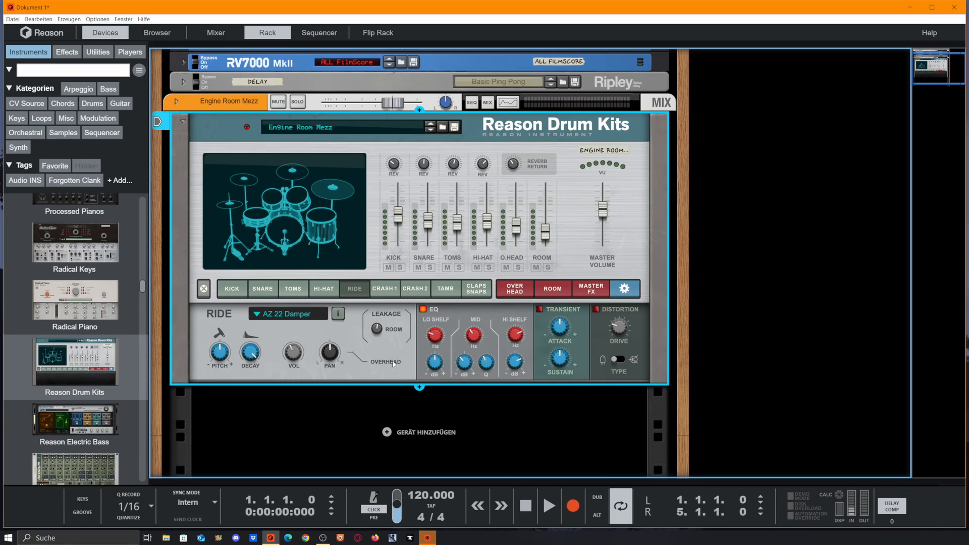
mouse_move(383, 297)
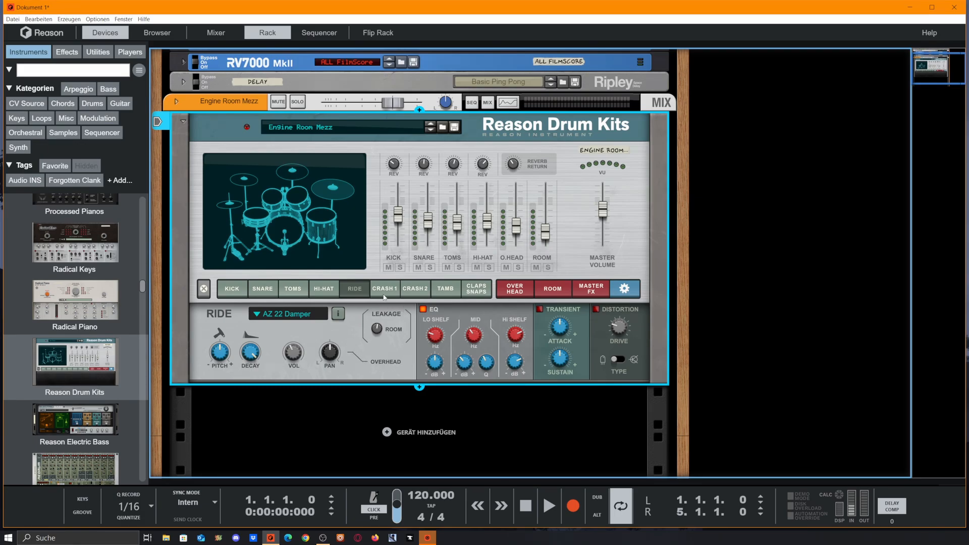
mouse_move(577, 394)
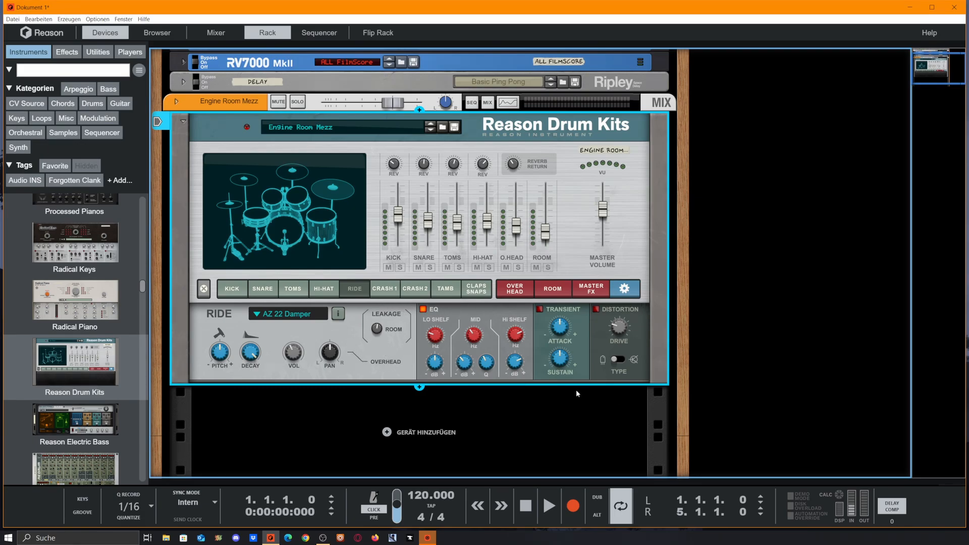
Browse both crash cymbal model lists, then view Tambourine and Claps & Snaps settings
left_click(384, 289)
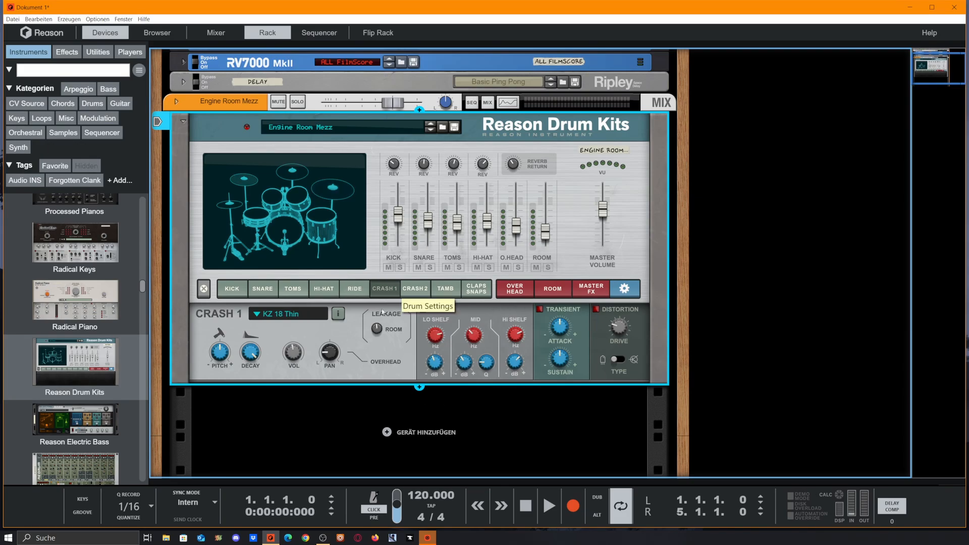
left_click(287, 314)
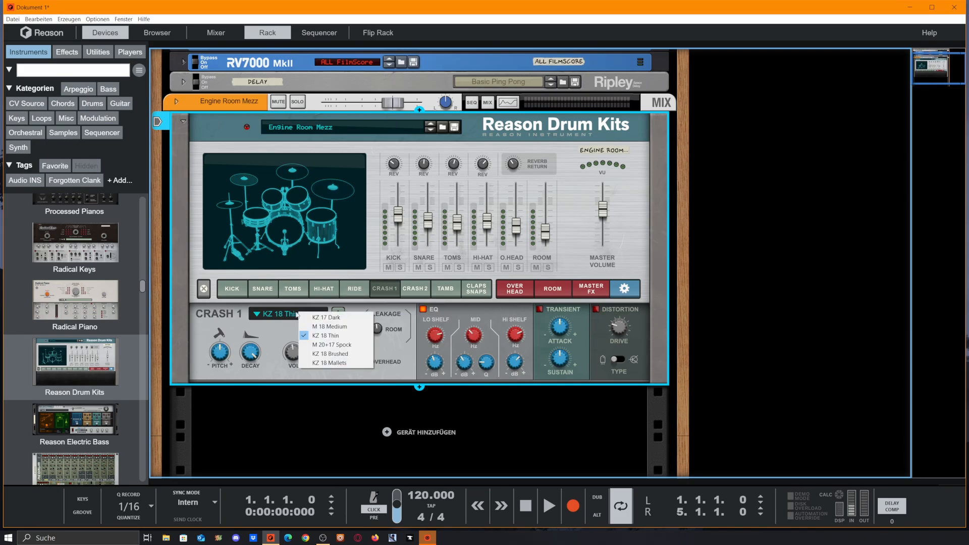
left_click(415, 288)
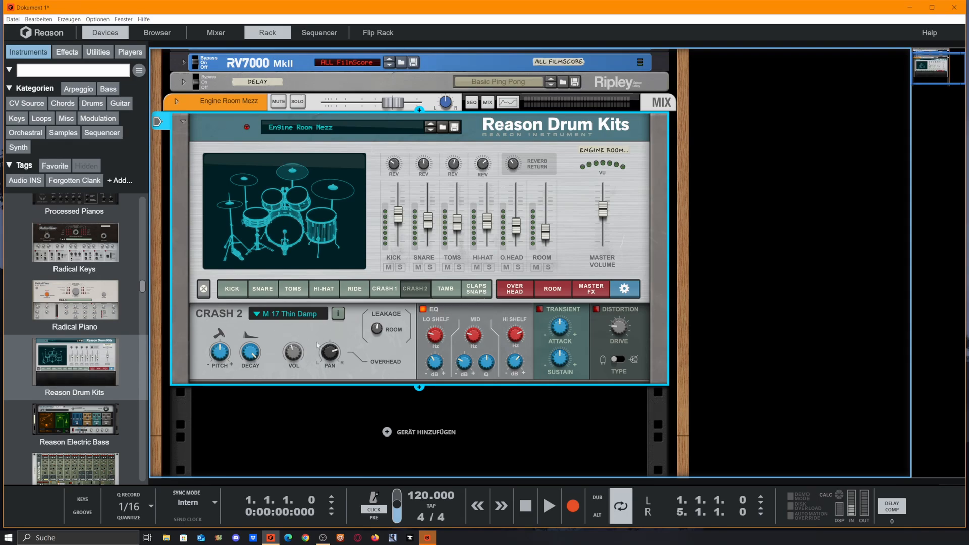
left_click(287, 313)
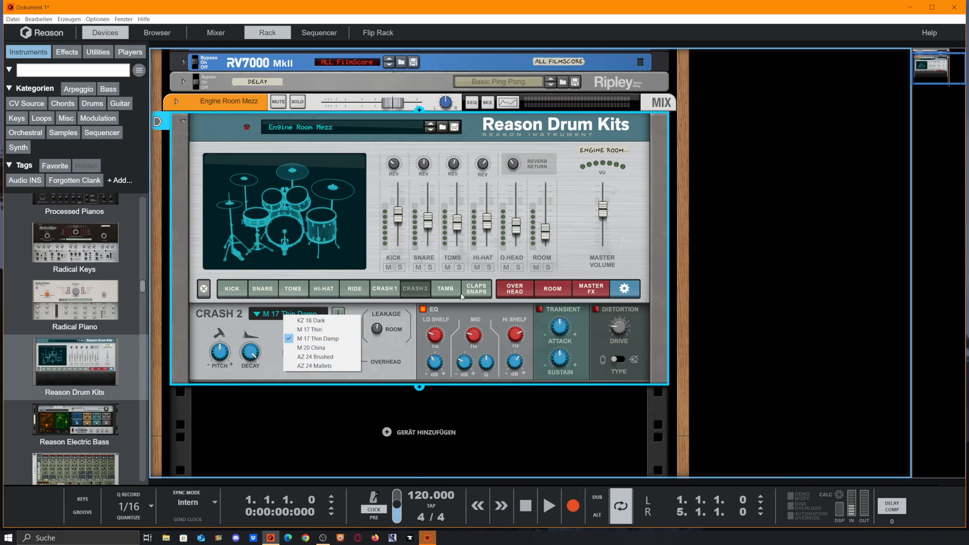
left_click(446, 289)
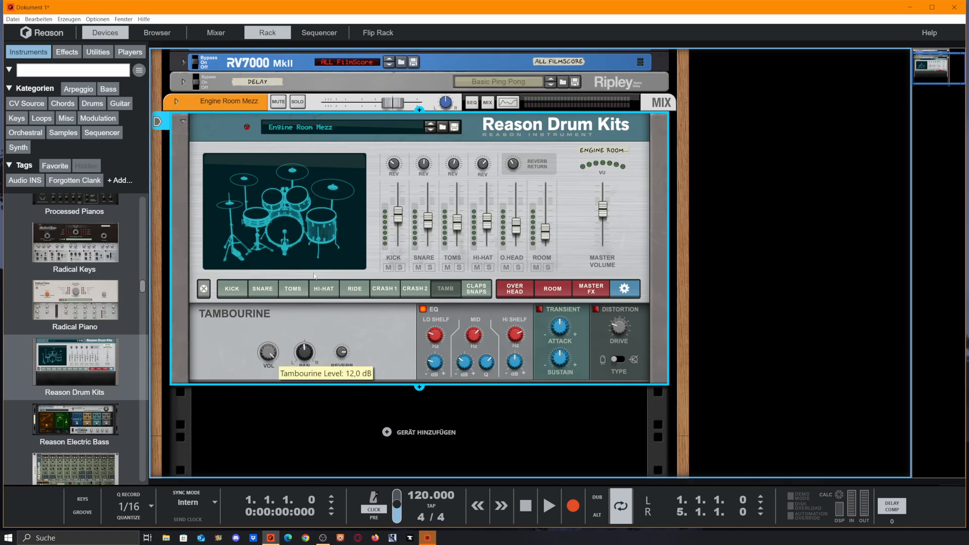
mouse_move(203, 344)
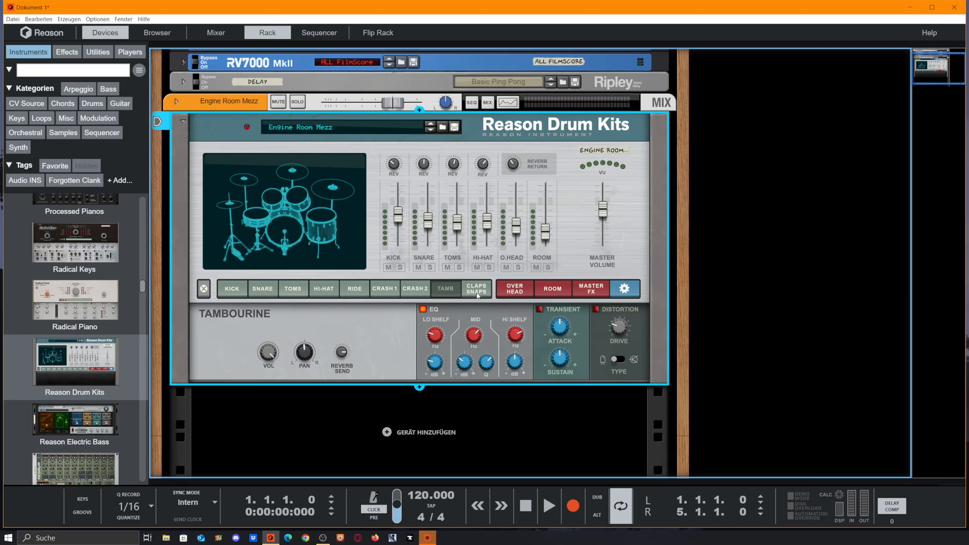
left_click(476, 289)
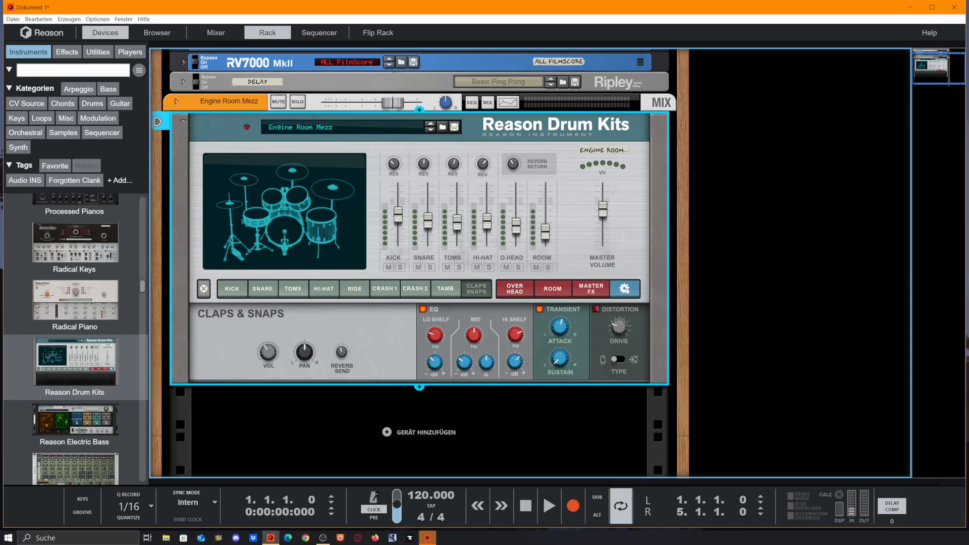
View the Overhead and then Room channel compressor, EQ and distortion settings
left_click(626, 289)
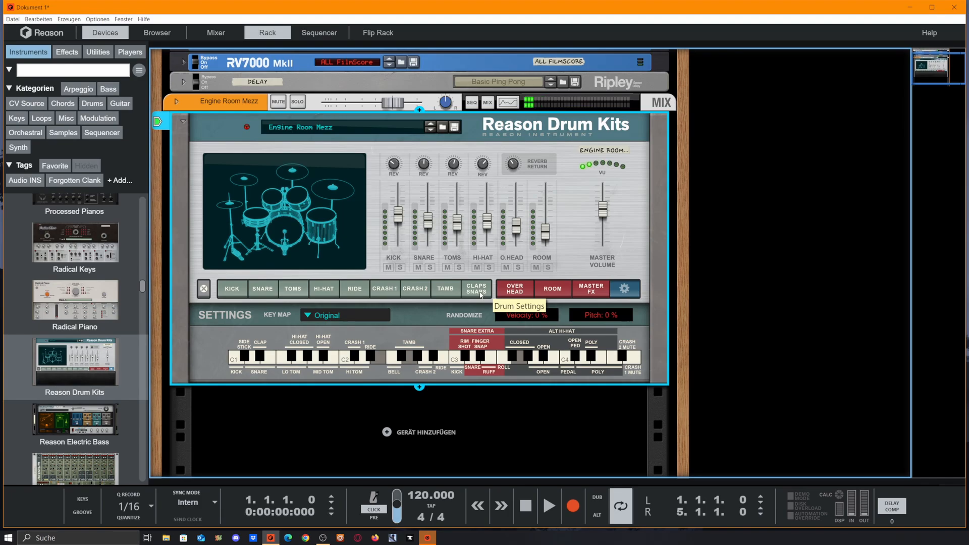
left_click(513, 289)
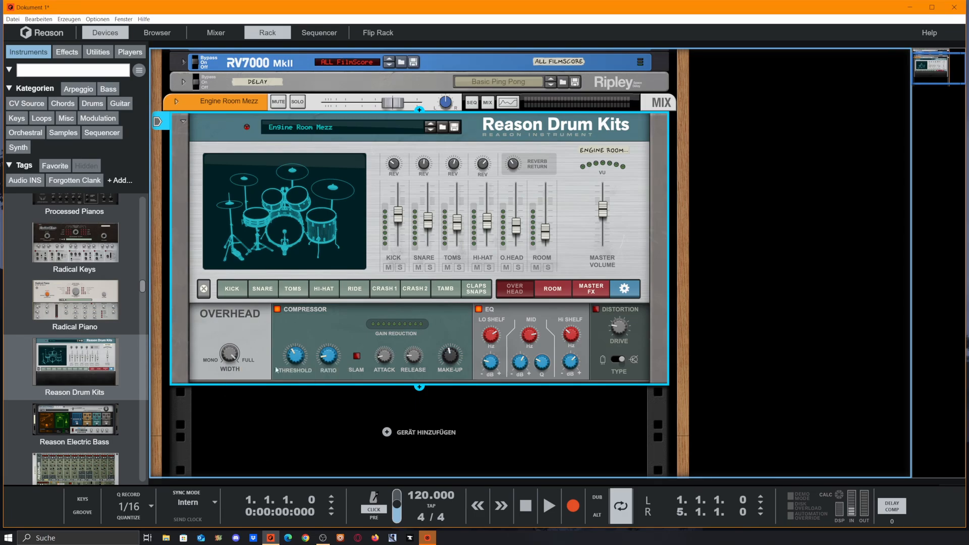
mouse_move(309, 324)
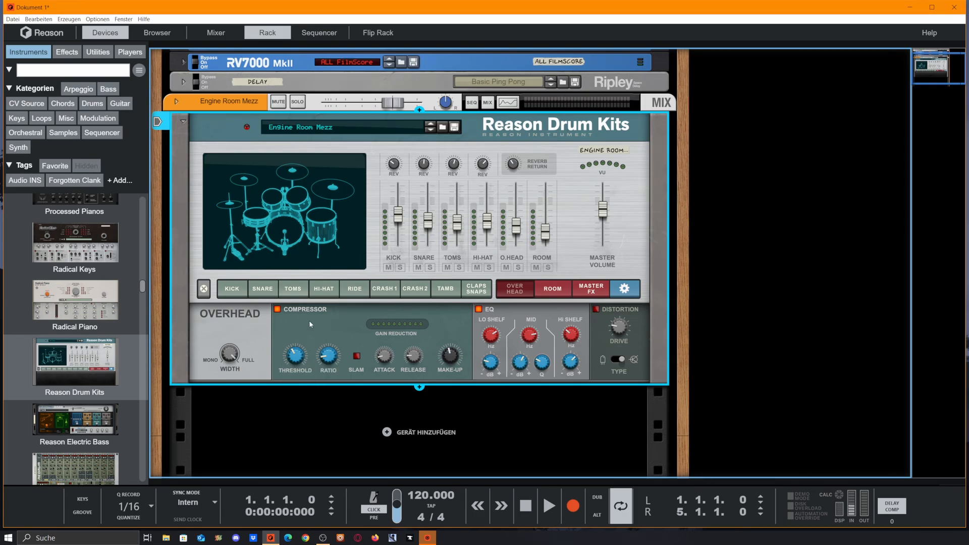
mouse_move(612, 327)
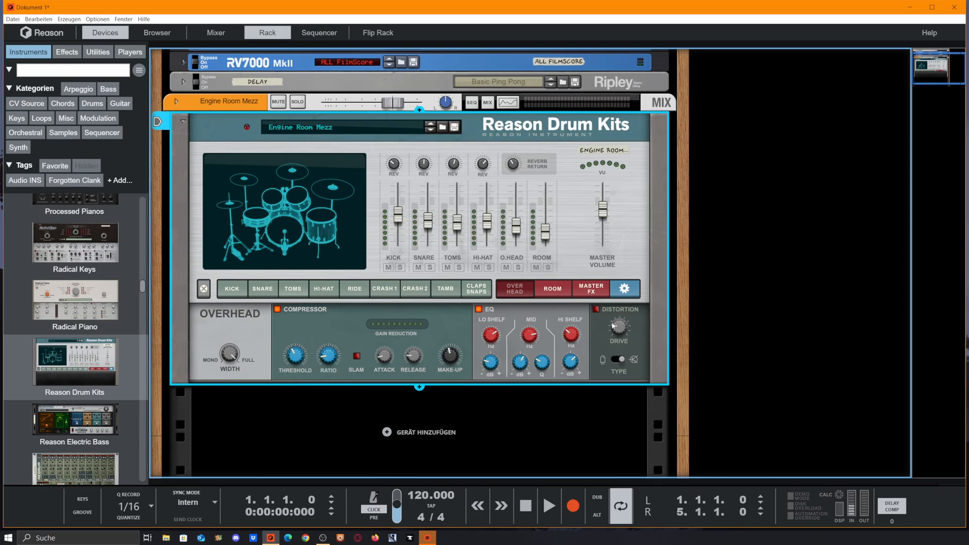
left_click(553, 289)
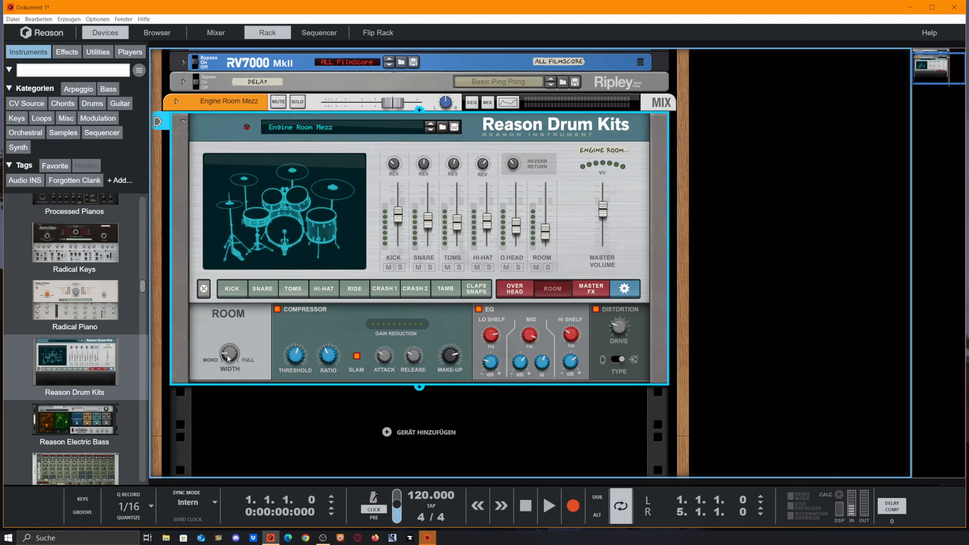
mouse_move(230, 373)
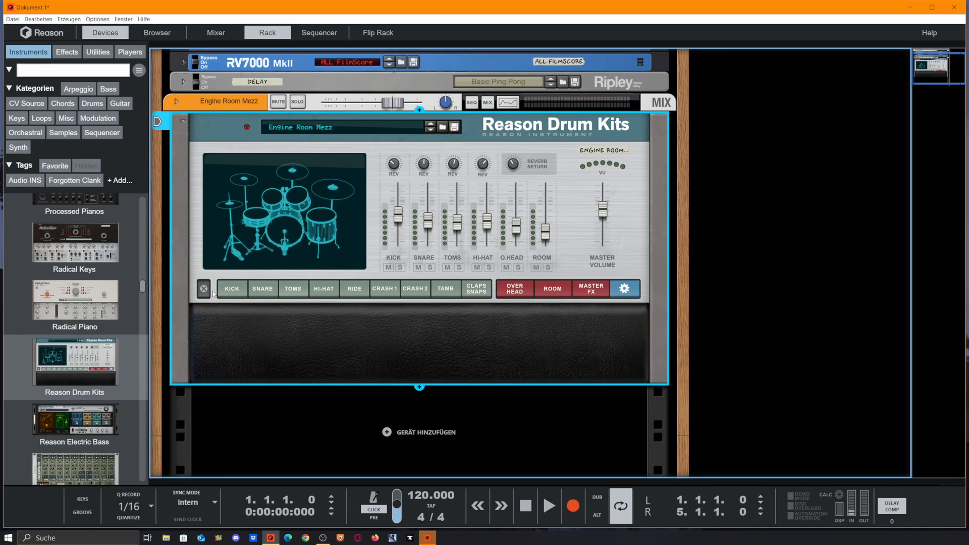
Flip the rack to inspect the Drum Kits' rear trigger inputs and channel outputs
left_click(377, 32)
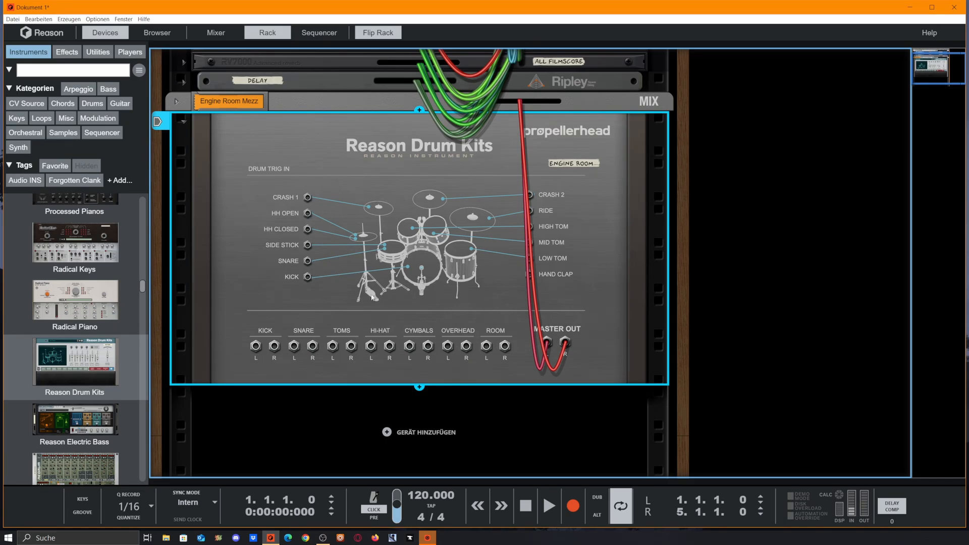
scroll("down", 3)
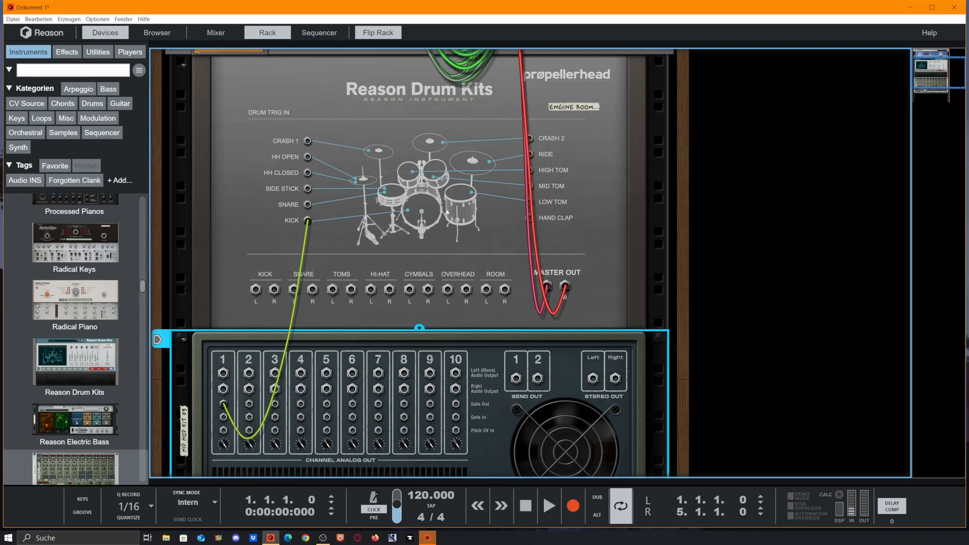
scroll("down", 3)
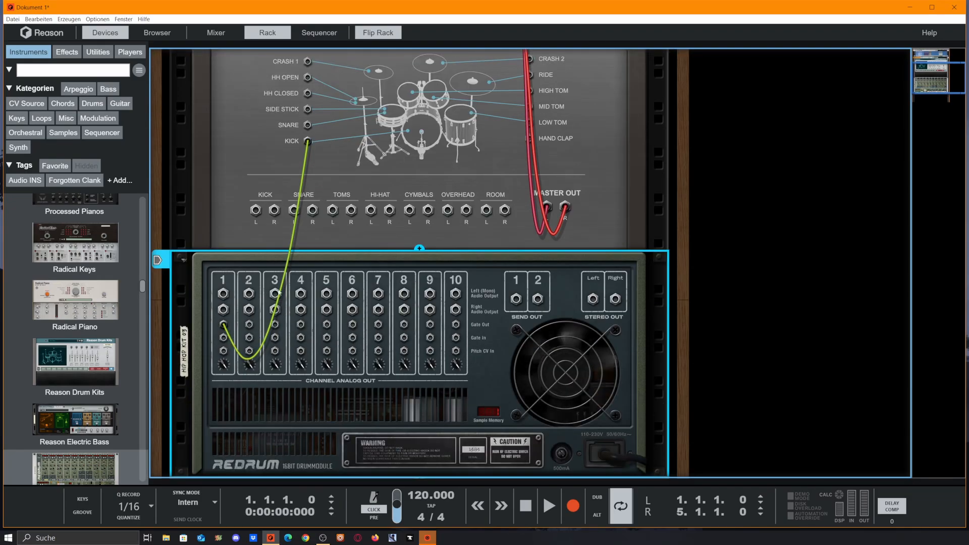
left_click(378, 32)
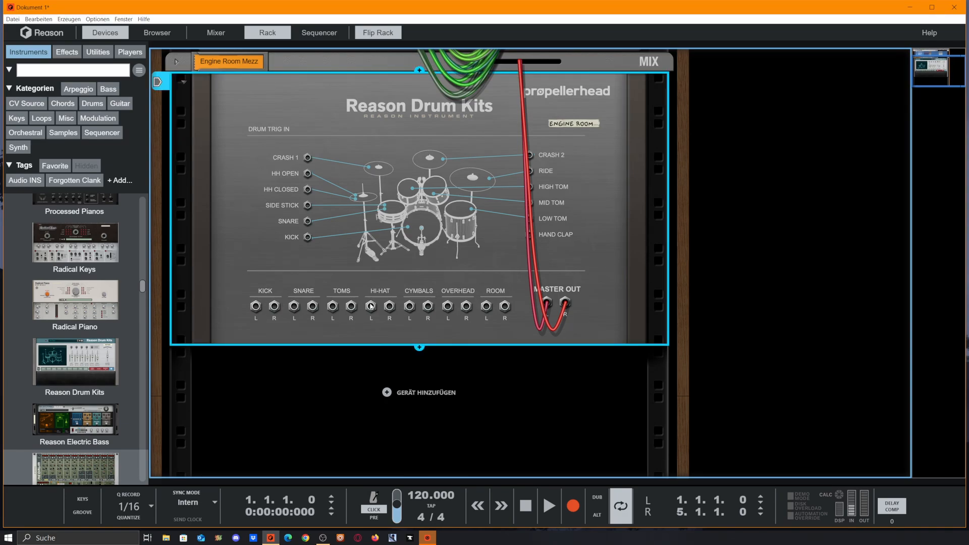
mouse_move(513, 349)
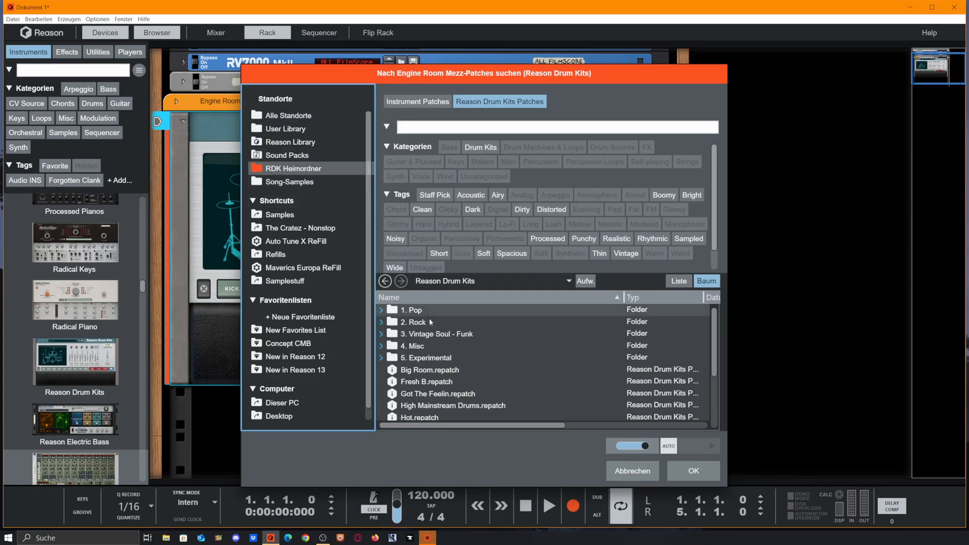
Cancel the patch list and browse Reason Library to the Reason Drum Kits MIDI Files folder
left_click(437, 334)
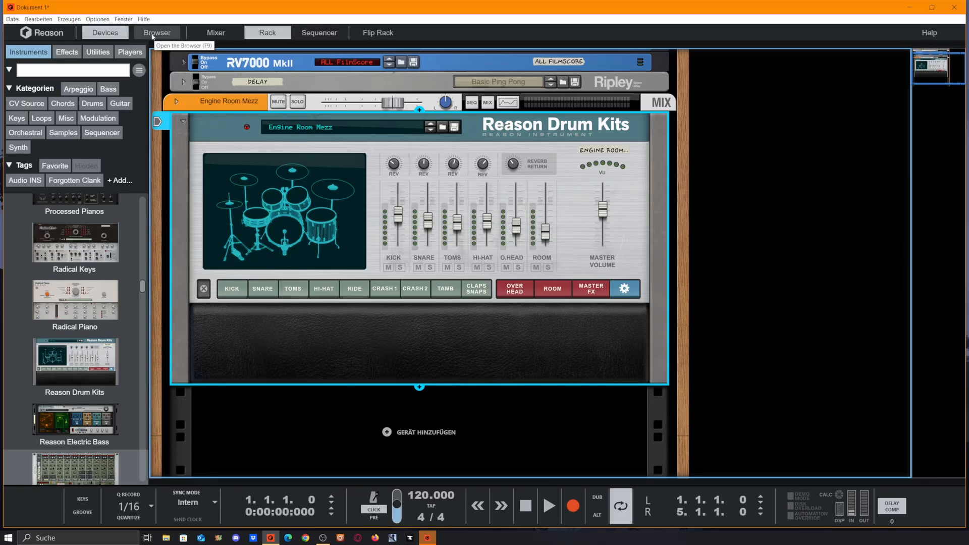
left_click(156, 33)
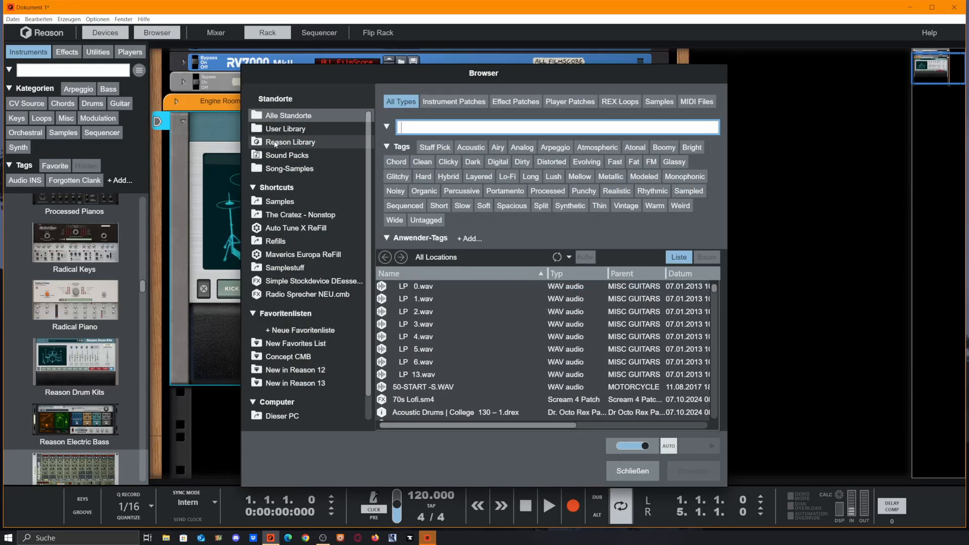
left_click(289, 143)
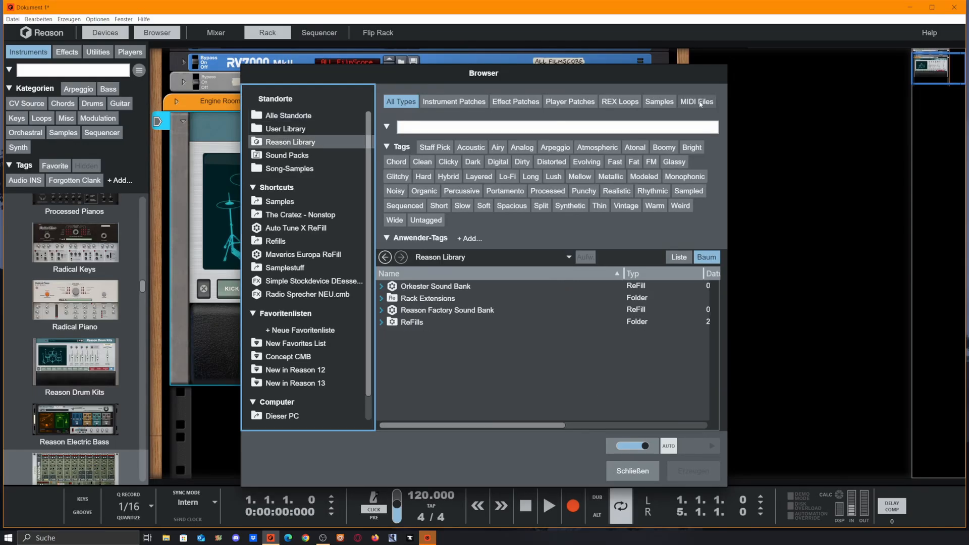
left_click(696, 101)
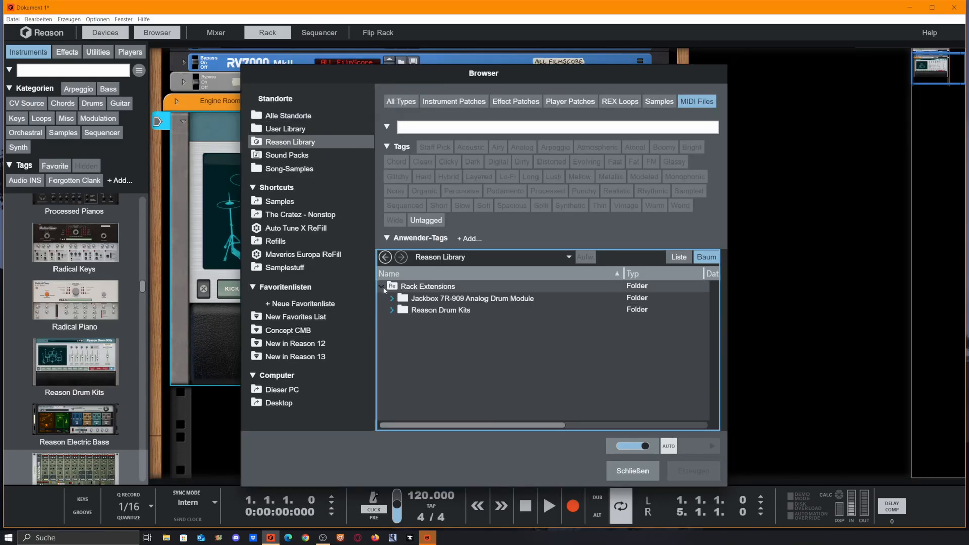
left_click(392, 309)
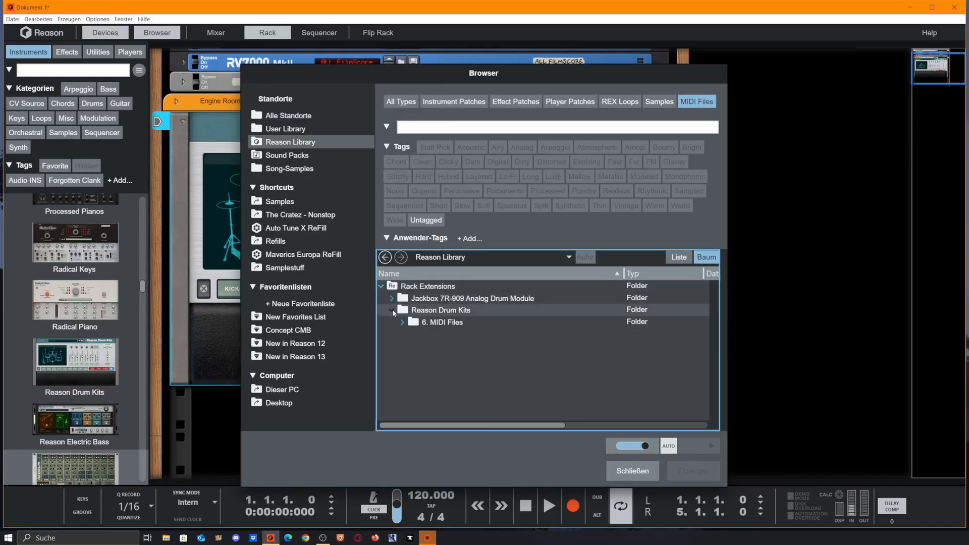
left_click(402, 322)
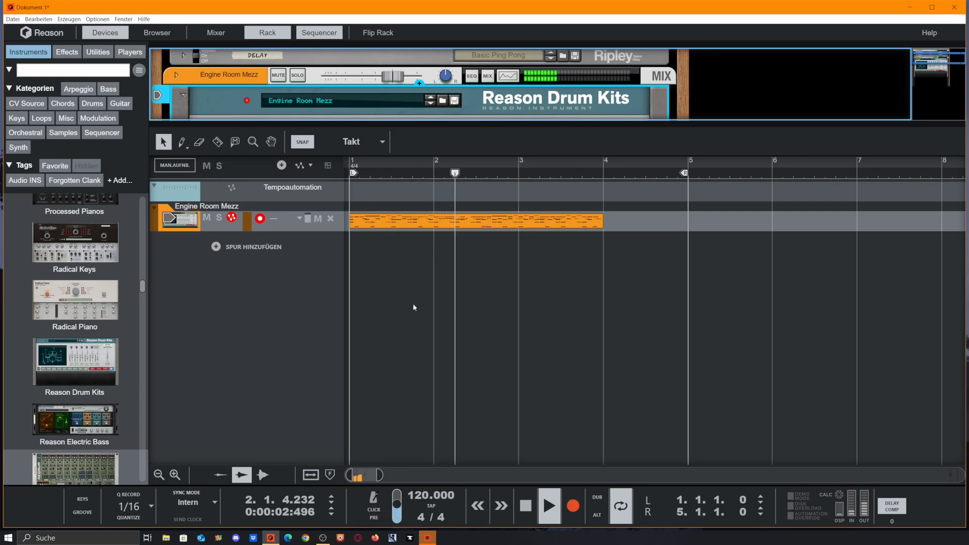
Play back the imported four-bar drum clip at 168 BPM from the start, then stop
left_click(474, 221)
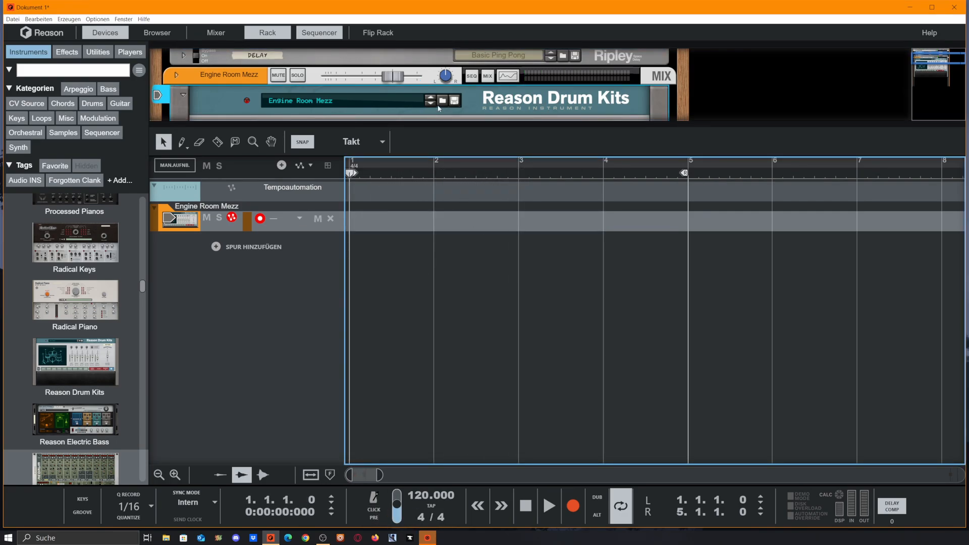
left_click(441, 99)
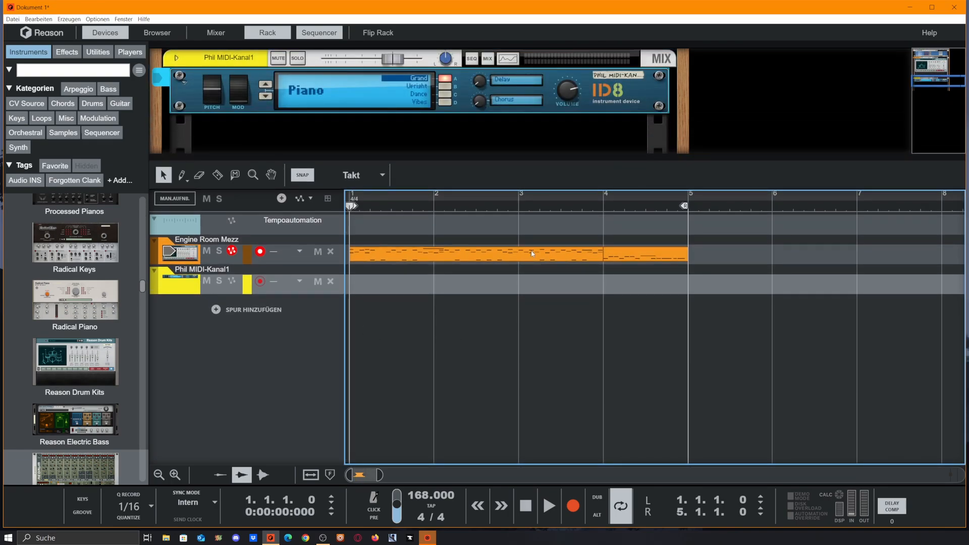
left_click(547, 506)
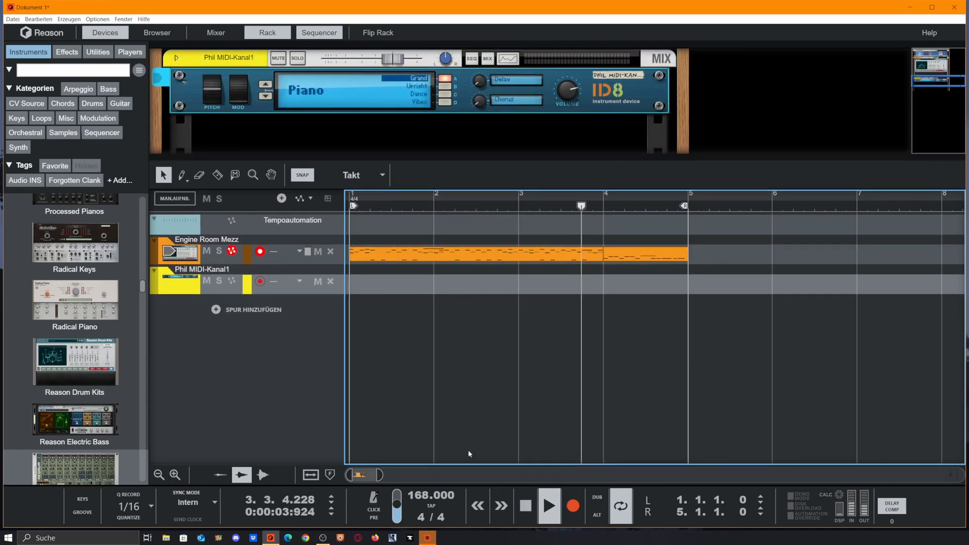
left_click(525, 506)
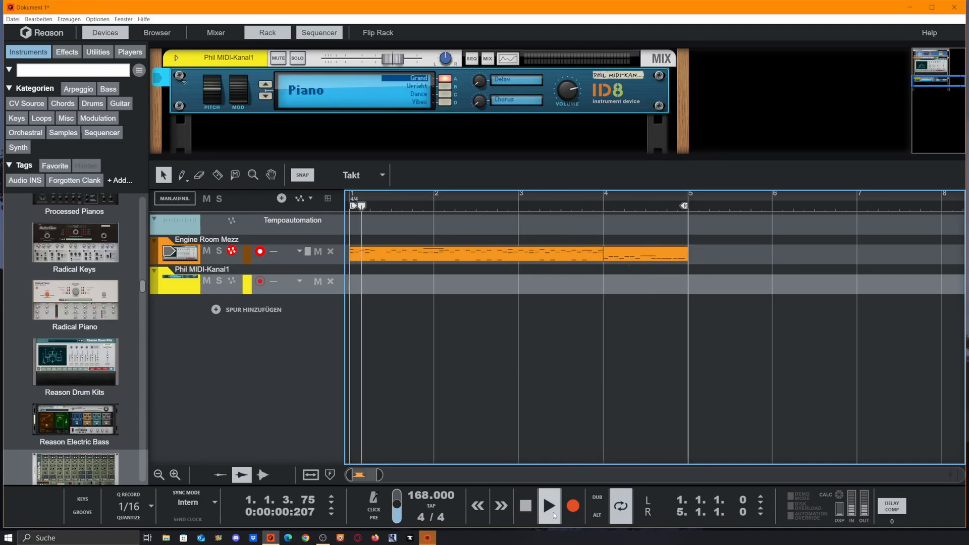
left_click(157, 32)
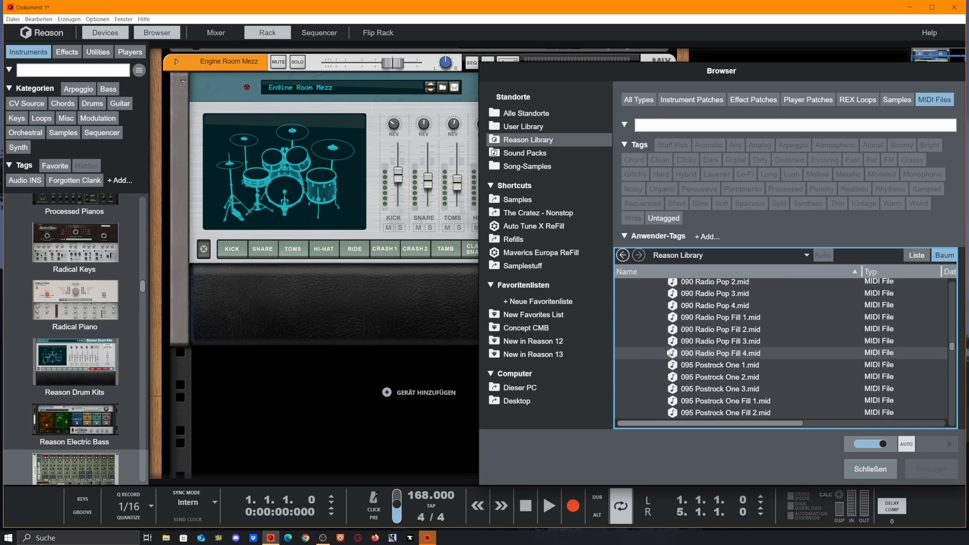
Scroll down through the drum MIDI file listing in the Browser
scroll("down", 3)
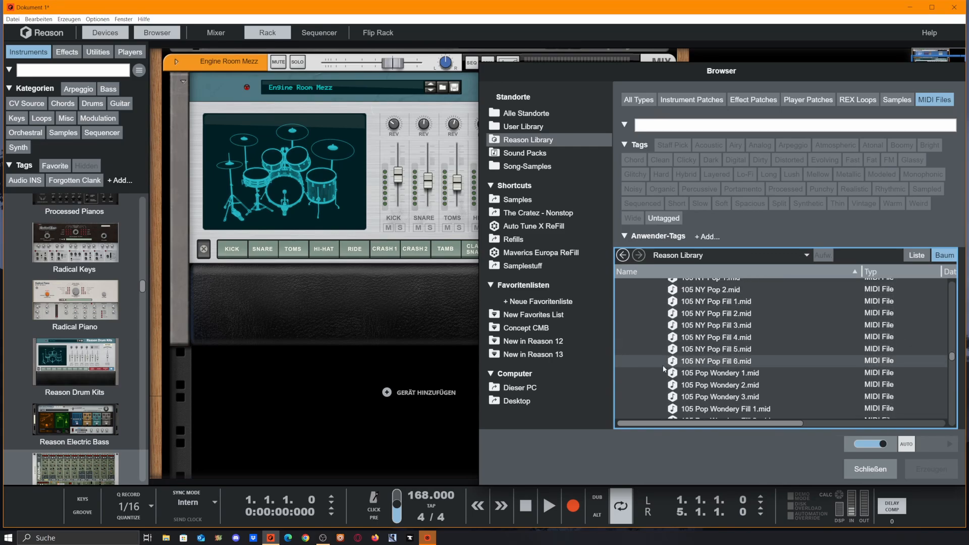
scroll("down", 3)
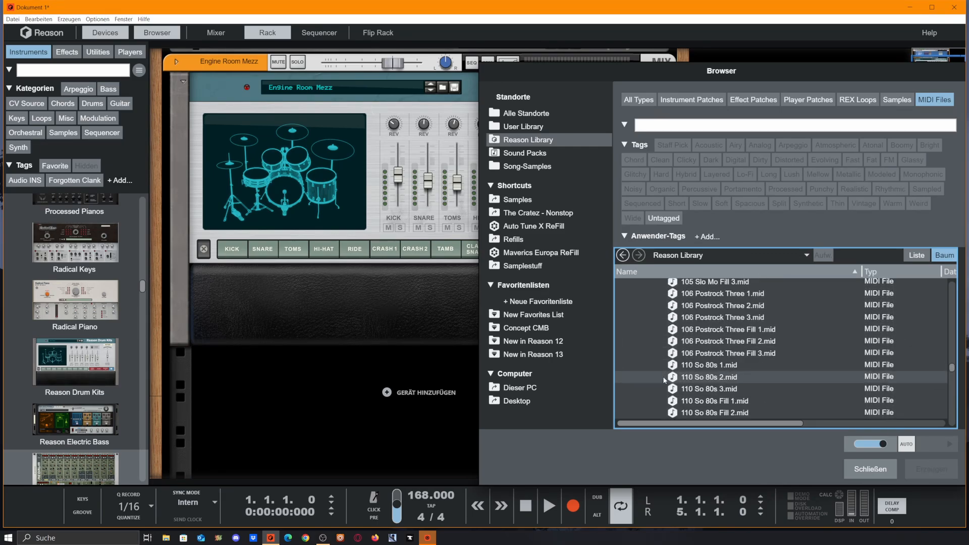
scroll("down", 3)
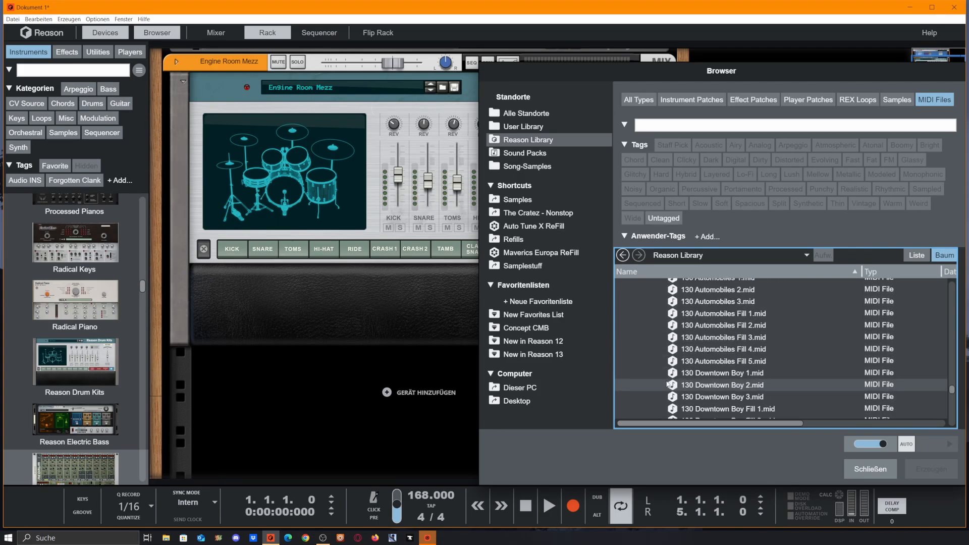
scroll("down", 3)
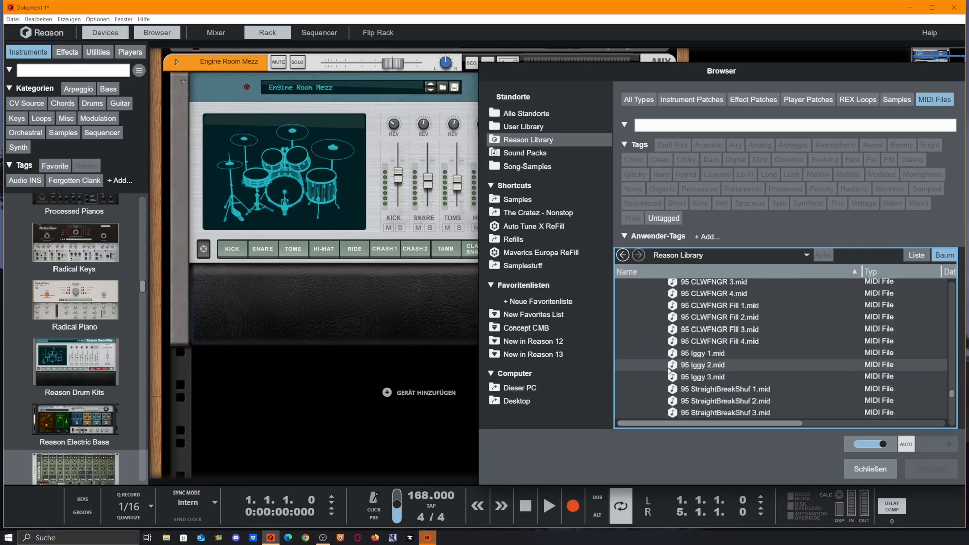
scroll("down", 3)
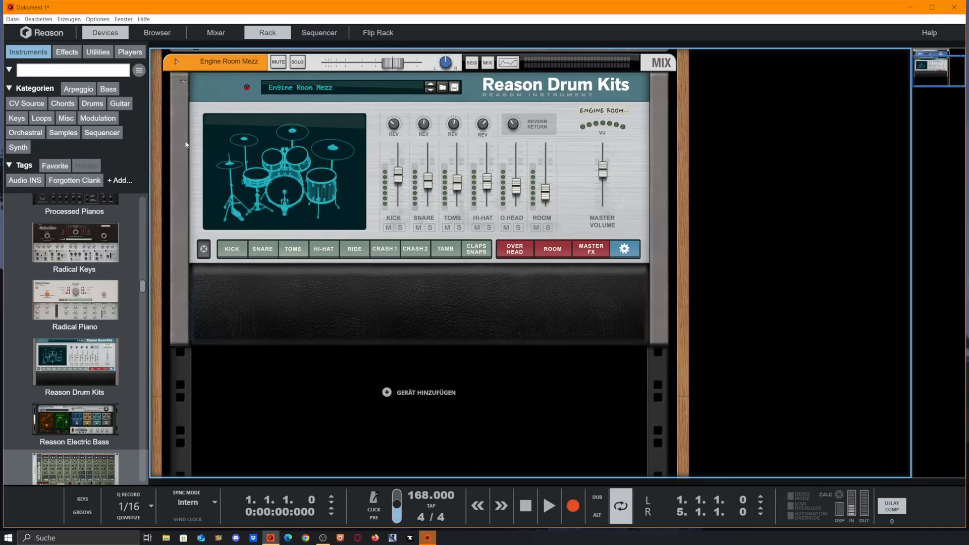
mouse_move(620, 146)
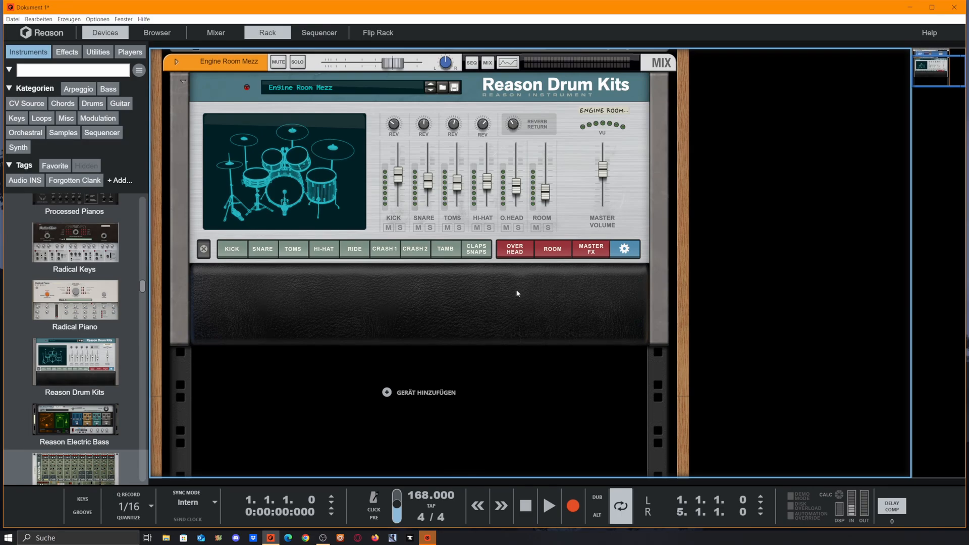
mouse_move(239, 216)
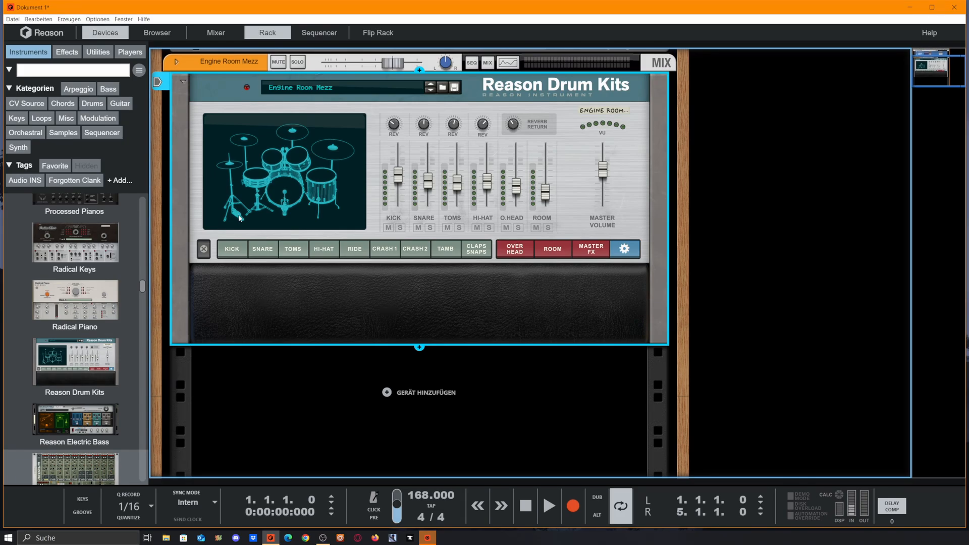
mouse_move(677, 223)
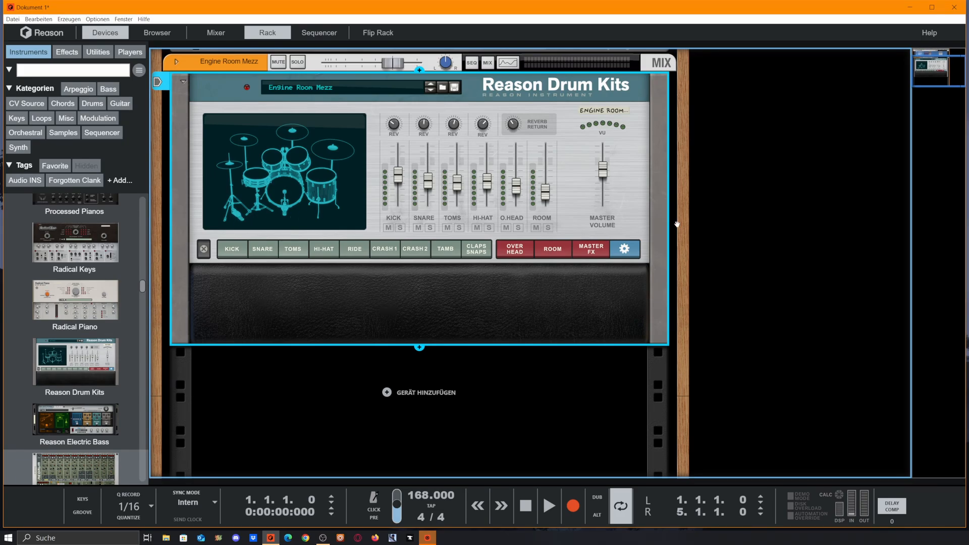
mouse_move(626, 252)
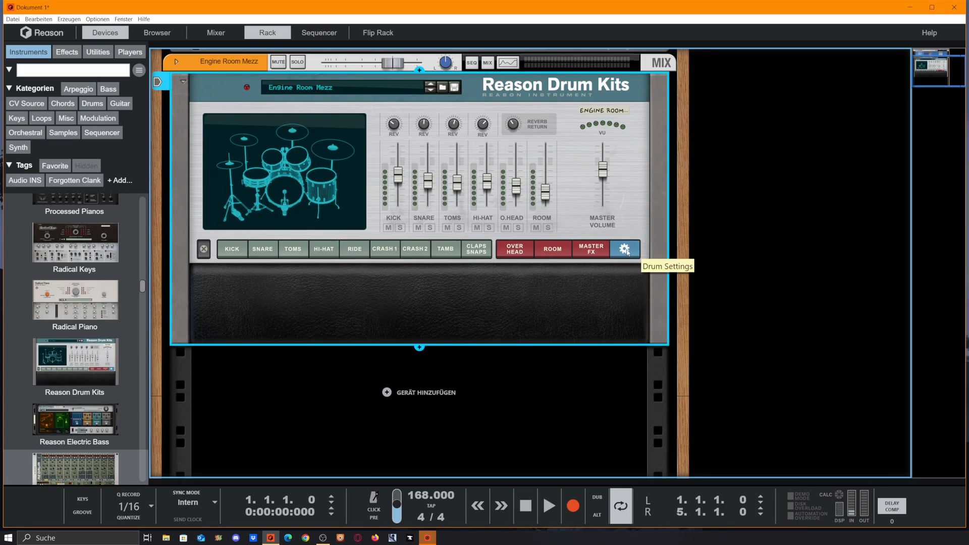
mouse_move(624, 254)
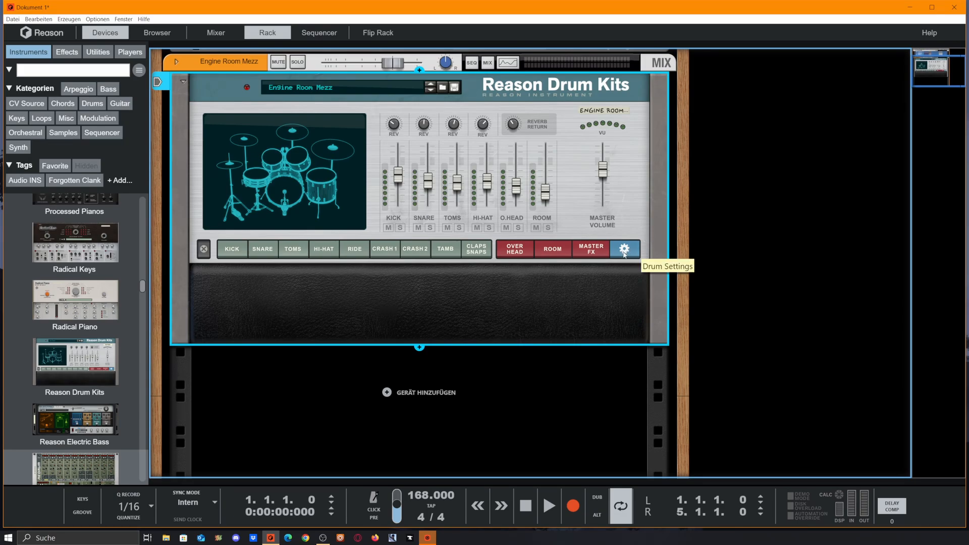
mouse_move(685, 242)
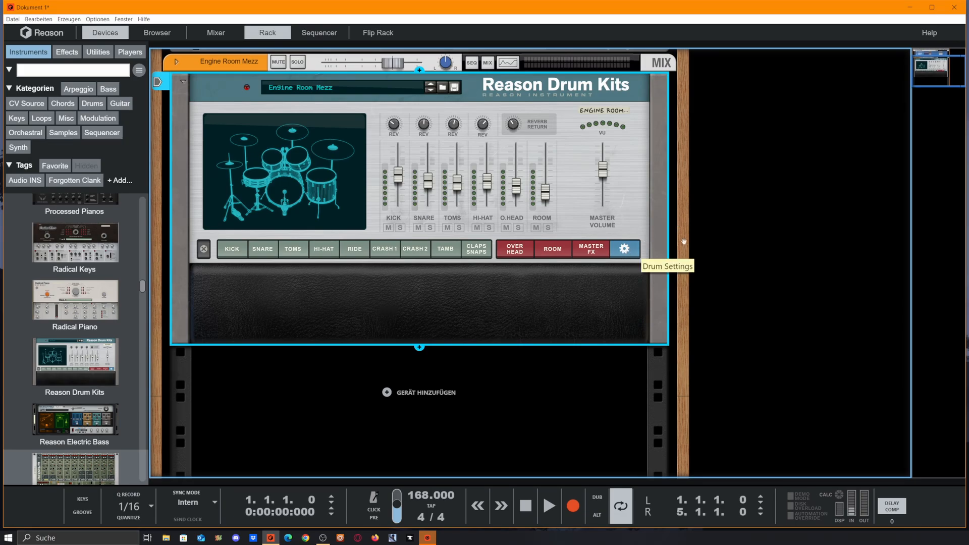